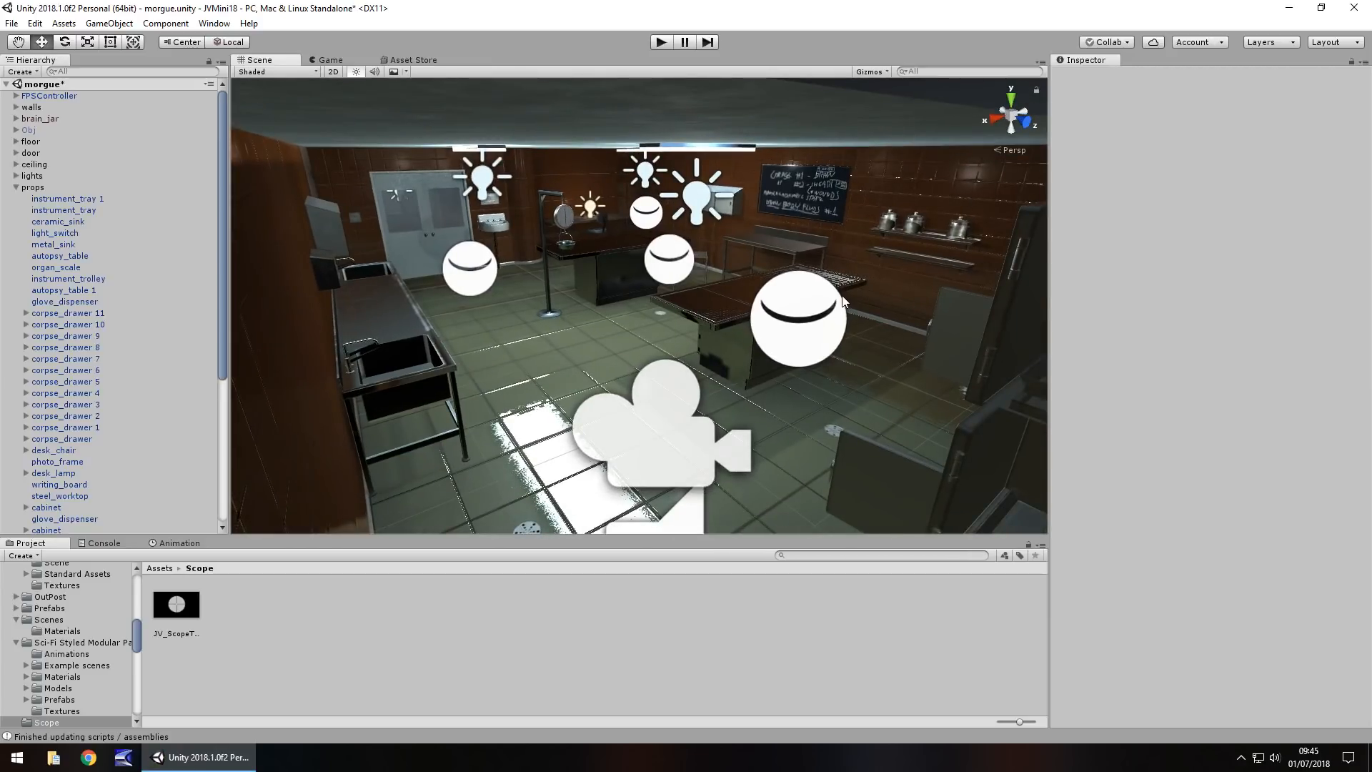
{"action": "mouse_move", "coordinate": [427, 141]}
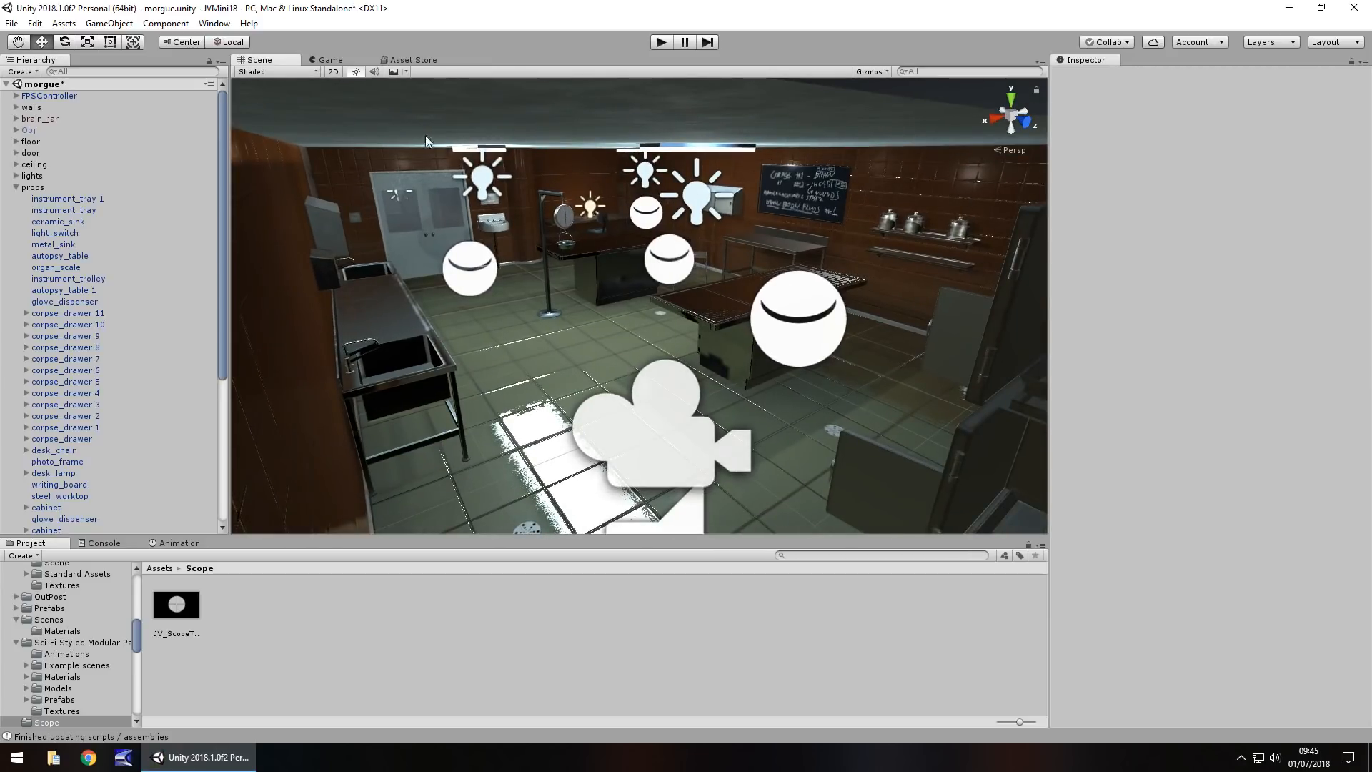
- Select JV_ScopeTex and change its Texture Type to Sprite (2D and UI)
{"action": "left_click", "coordinate": [412, 60]}
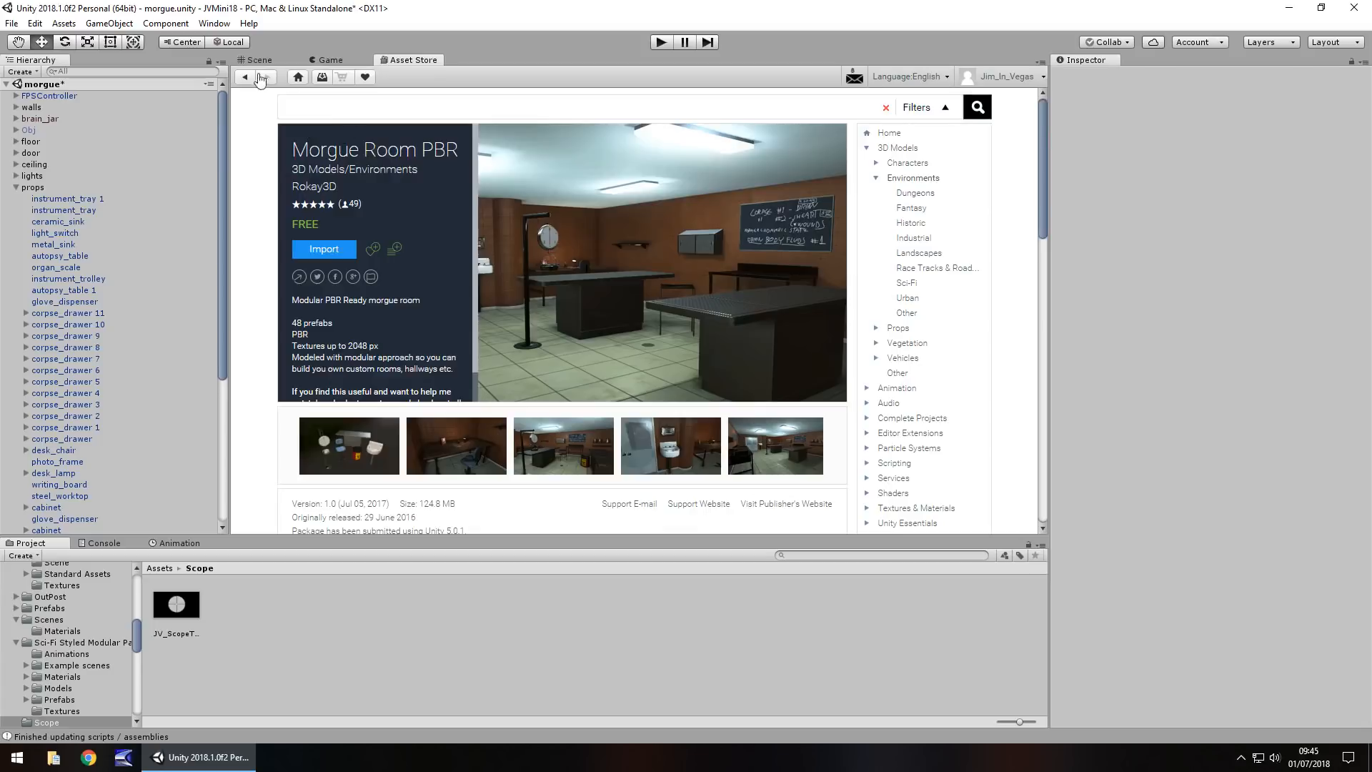
{"action": "left_click", "coordinate": [259, 60]}
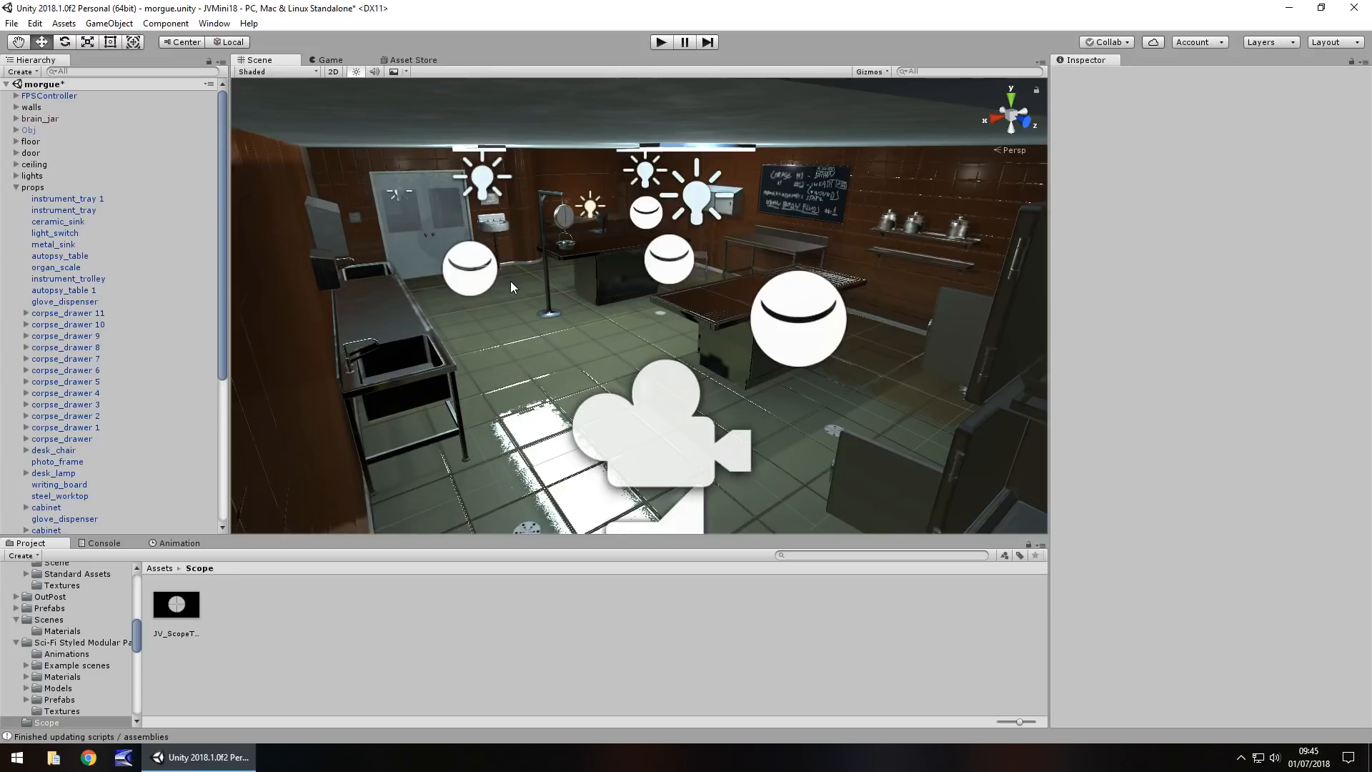
{"action": "mouse_move", "coordinate": [528, 265]}
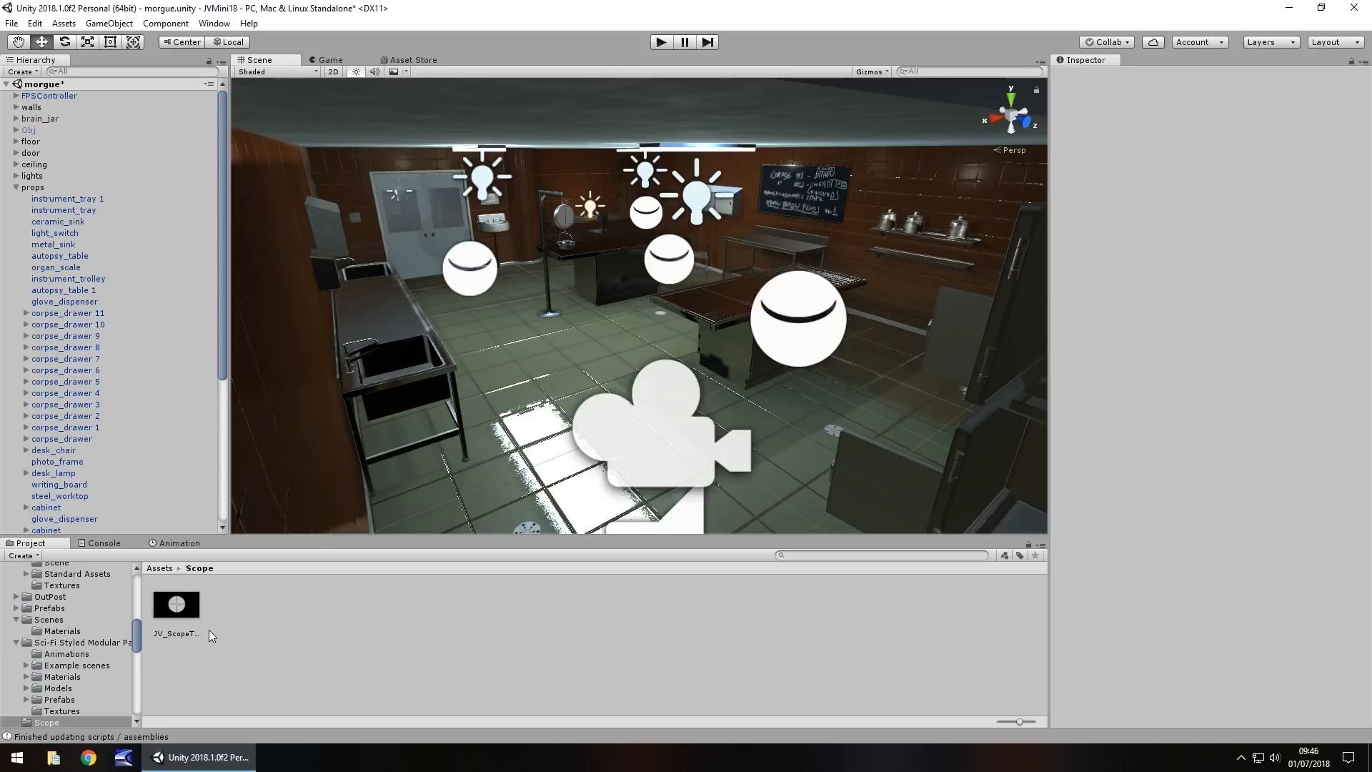
{"action": "left_click", "coordinate": [175, 605]}
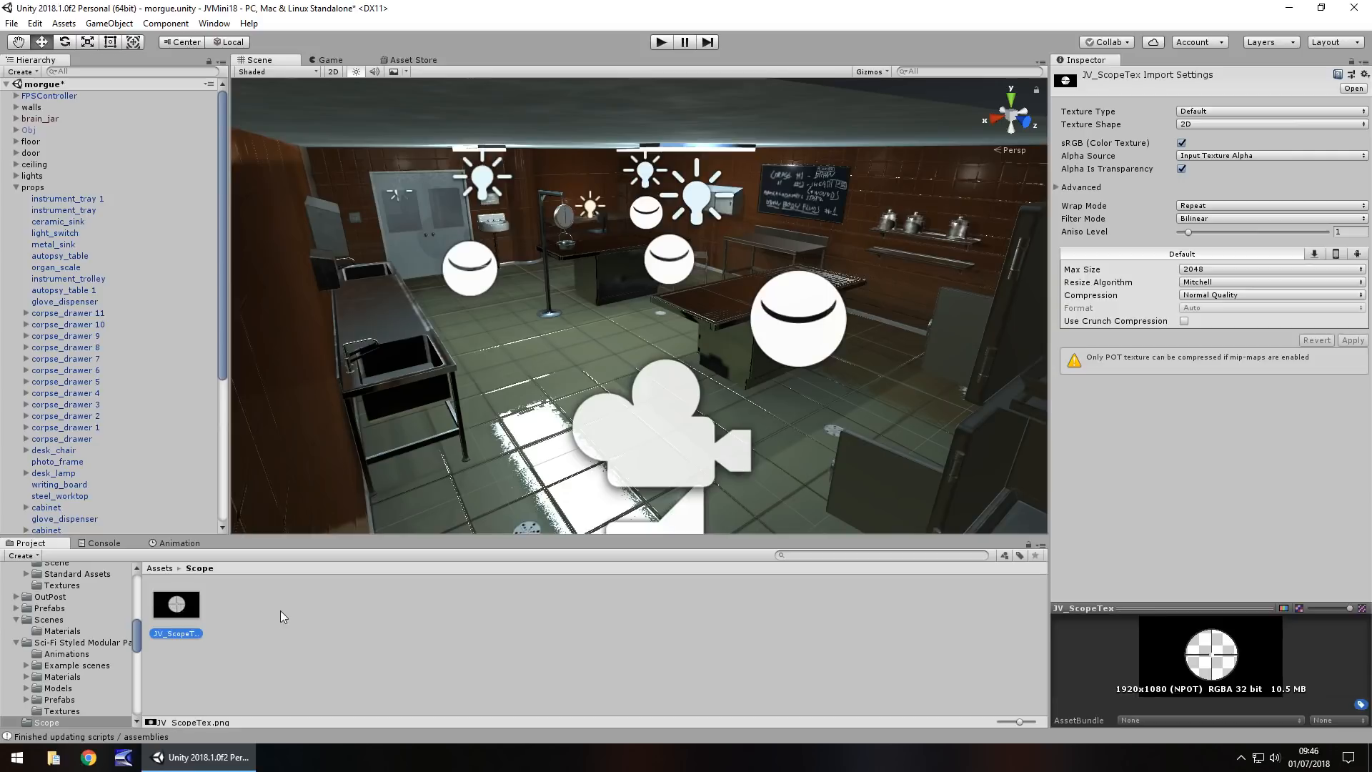
{"action": "mouse_move", "coordinate": [280, 348]}
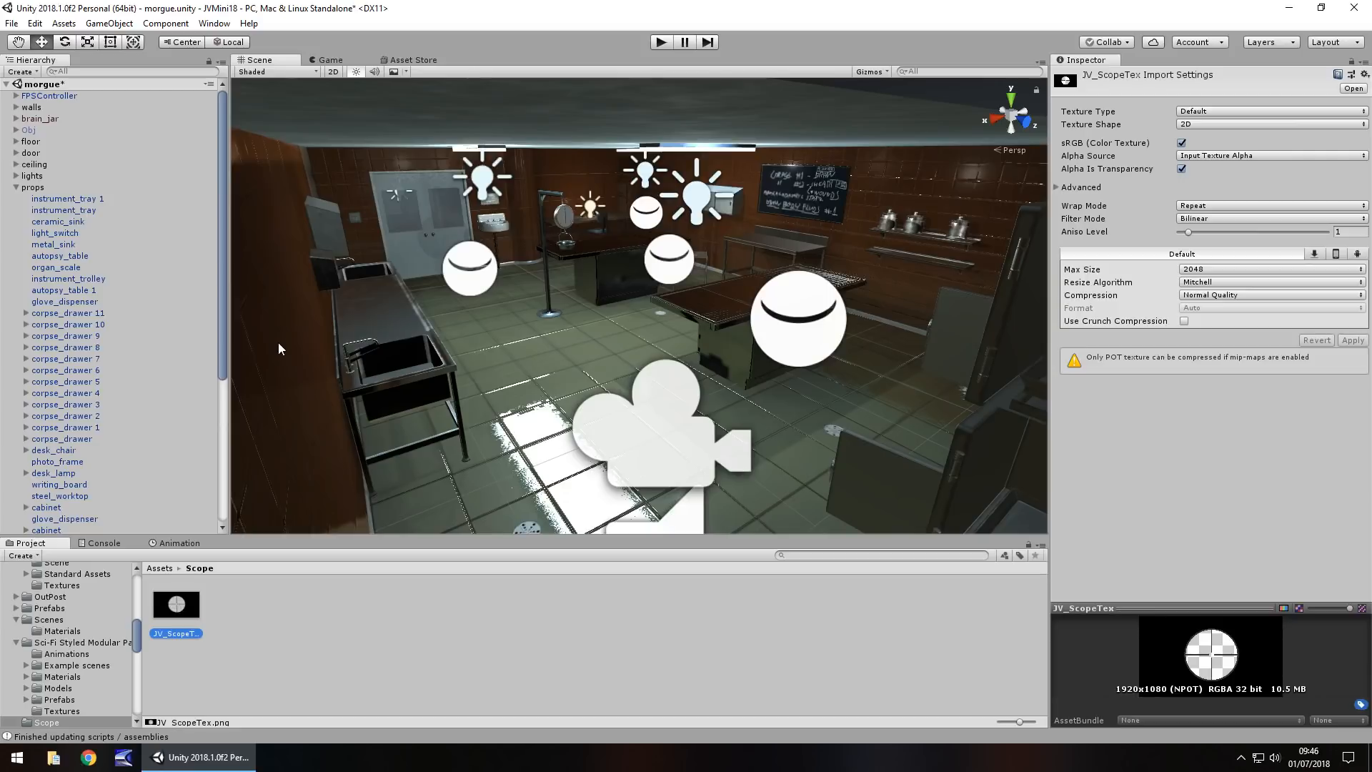
{"action": "mouse_move", "coordinate": [580, 395]}
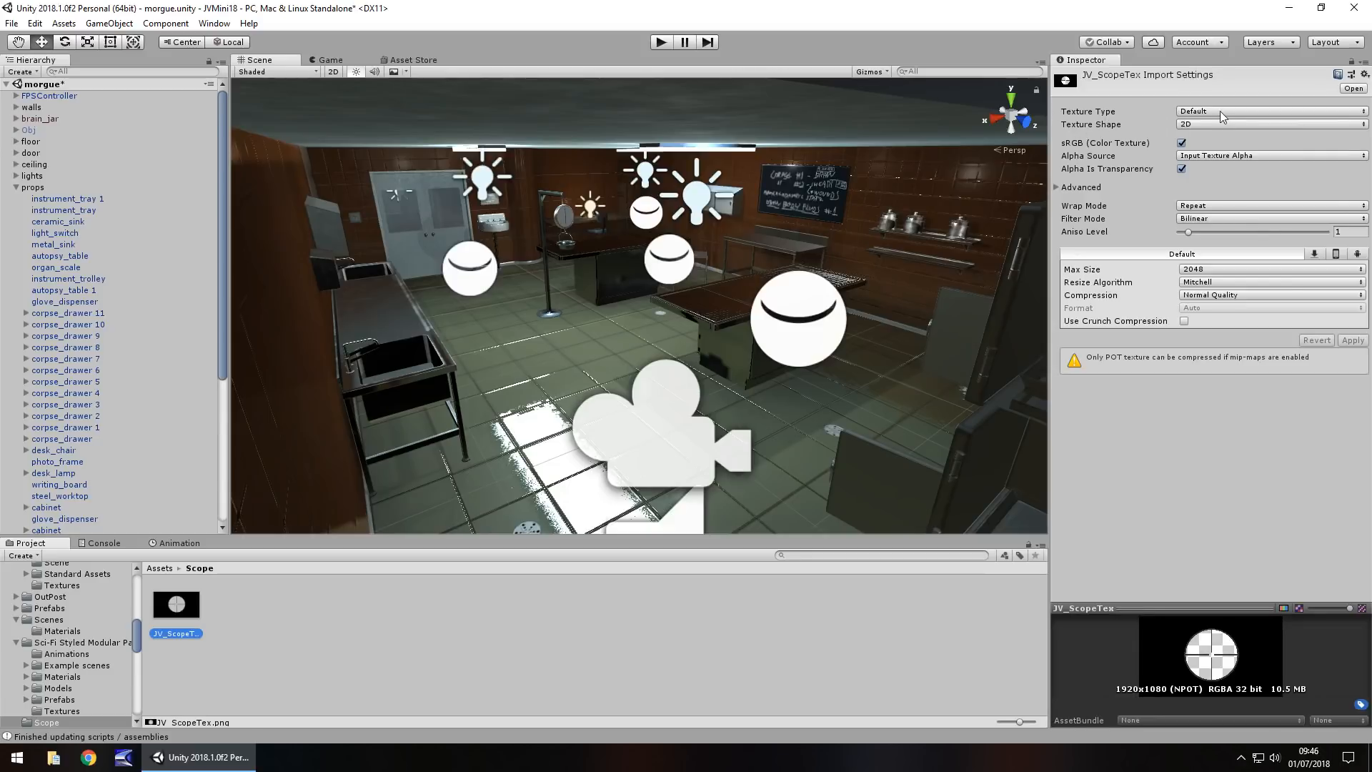
{"action": "left_click", "coordinate": [1272, 111]}
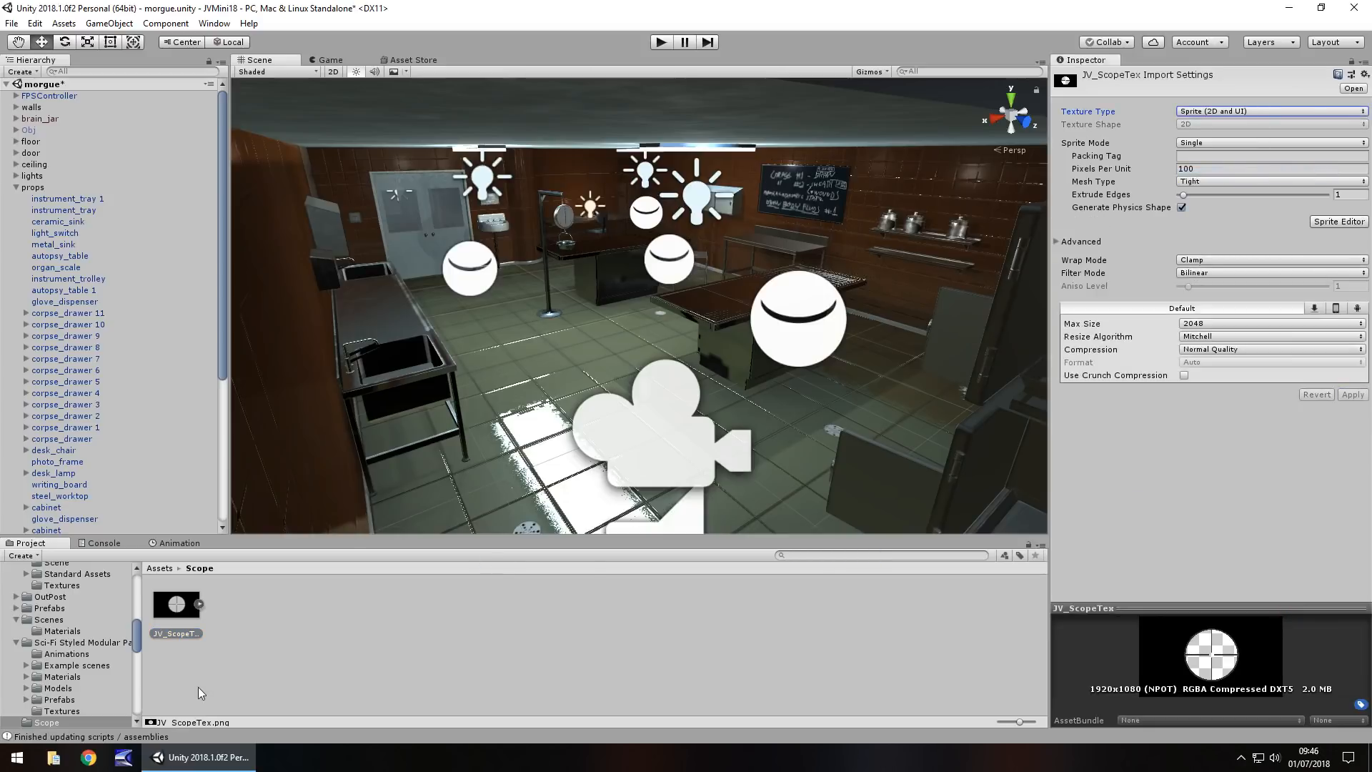
{"action": "mouse_move", "coordinate": [183, 623]}
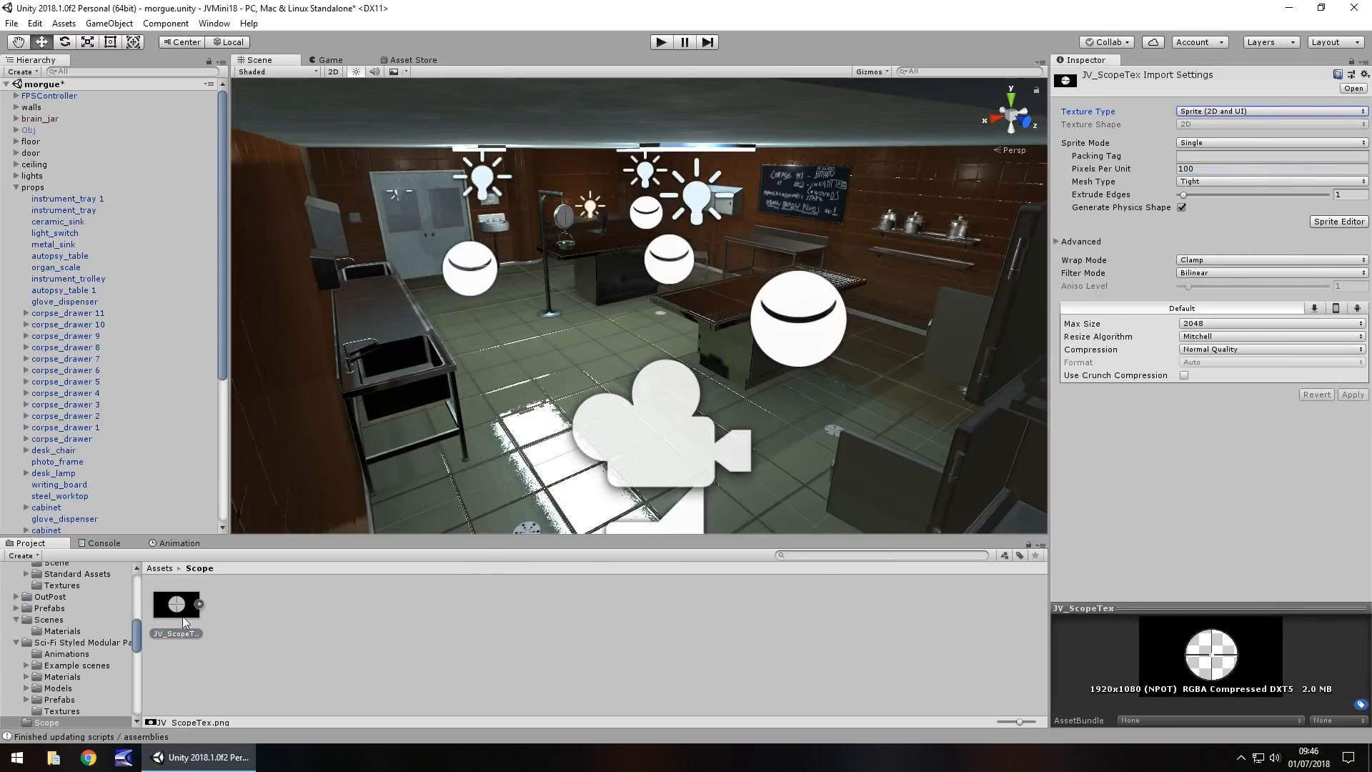
{"action": "mouse_move", "coordinate": [246, 634]}
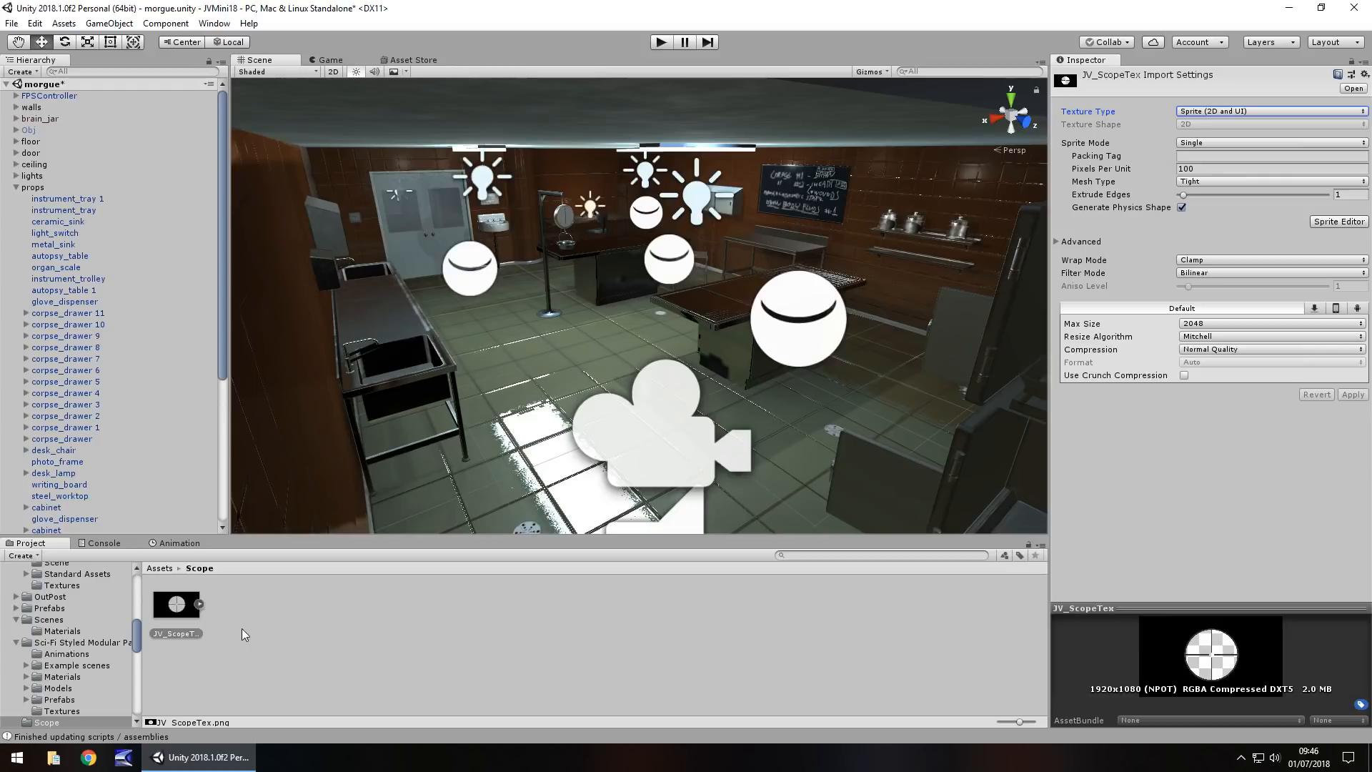
{"action": "mouse_move", "coordinate": [317, 618]}
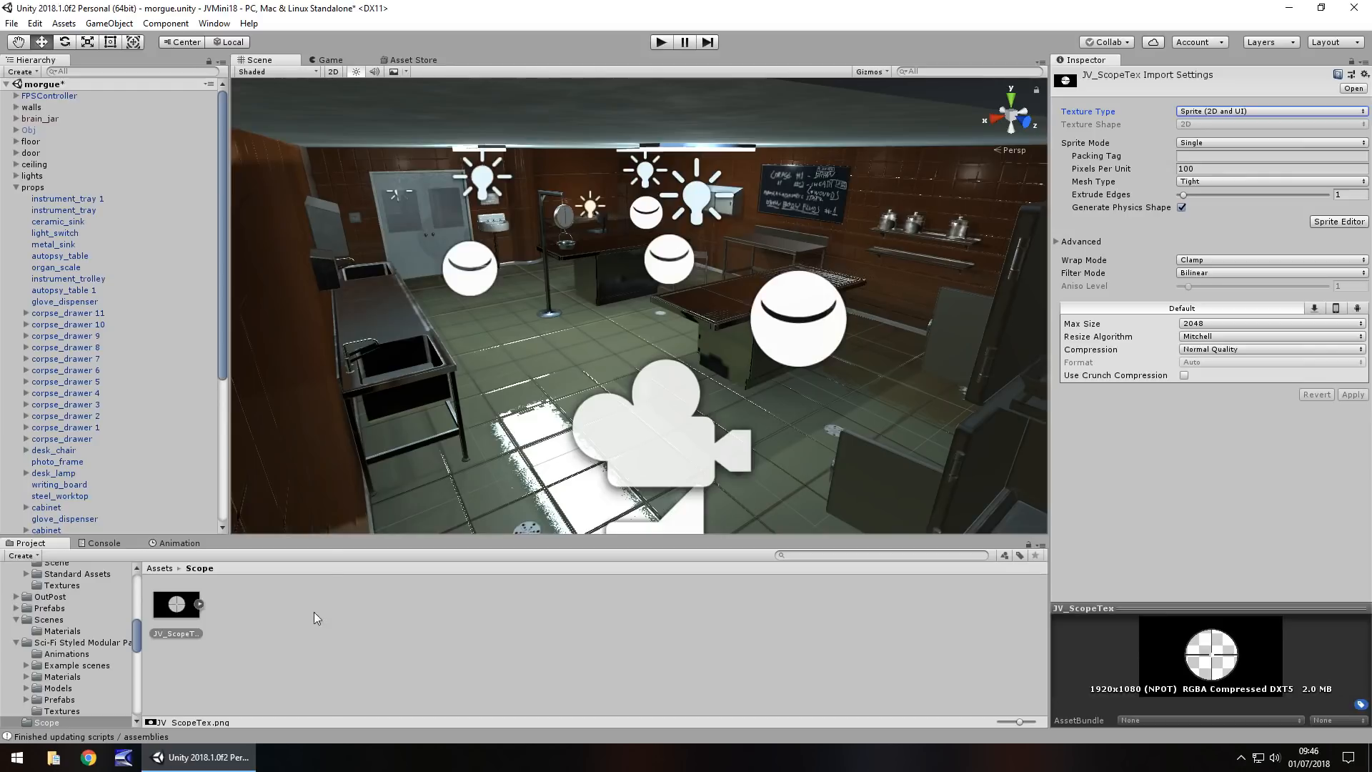
- Create a UI Image via GameObject > UI > Image and anchor it to stretch across the whole screen
{"action": "left_click", "coordinate": [112, 23]}
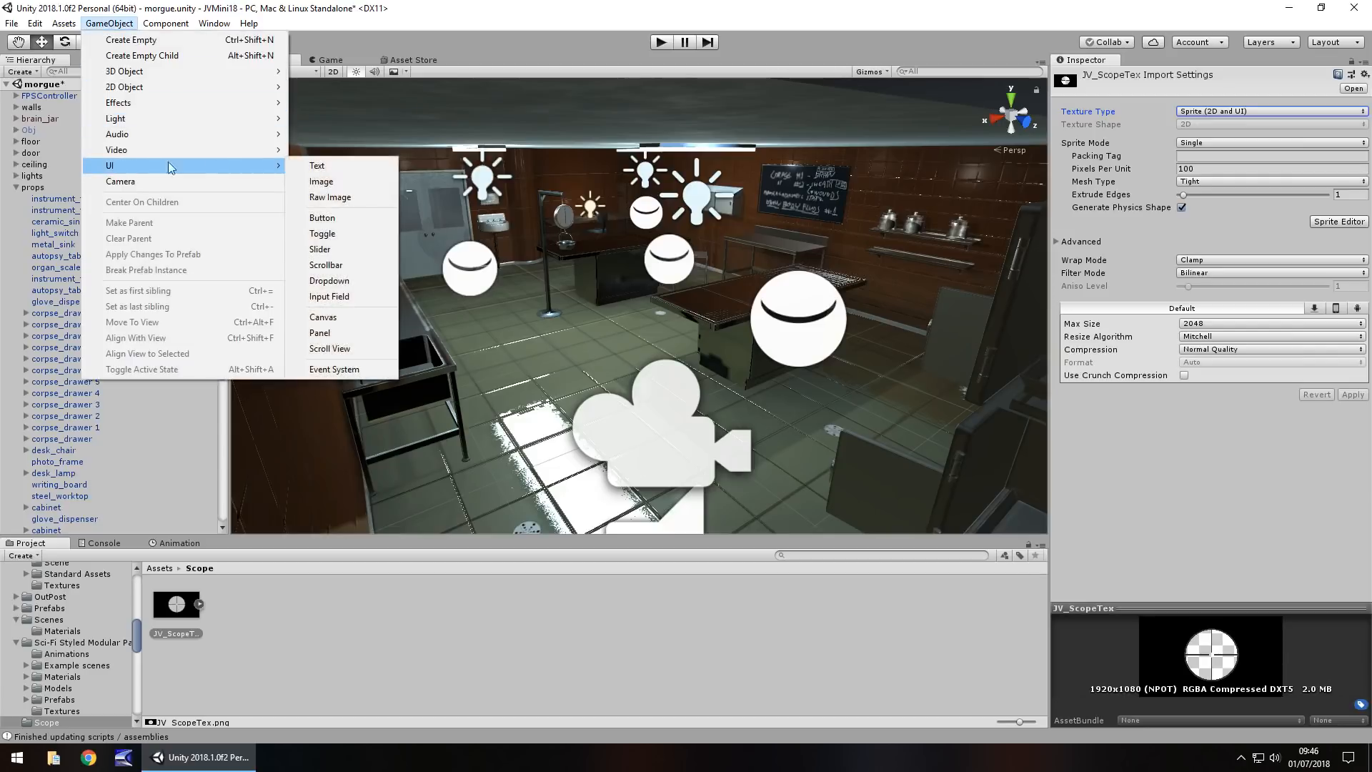
{"action": "mouse_move", "coordinate": [300, 184]}
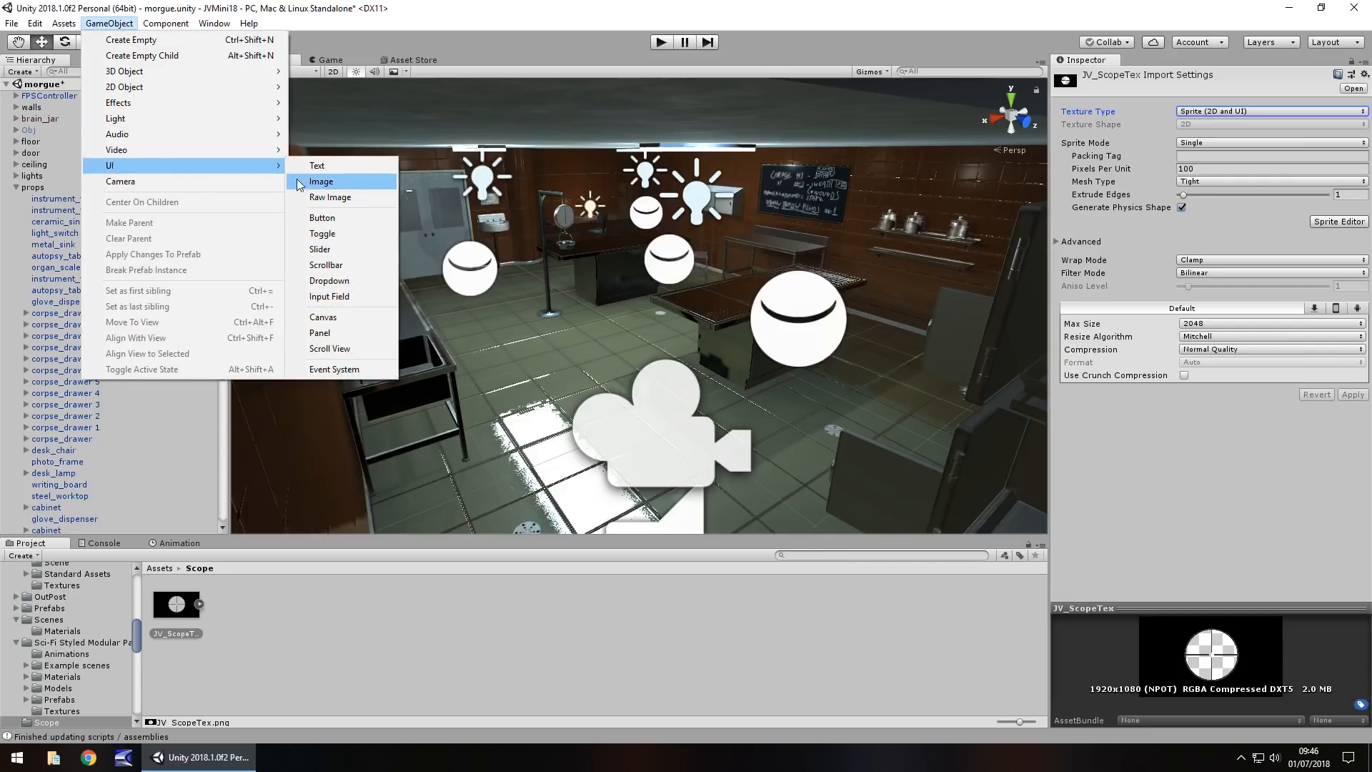
{"action": "left_click", "coordinate": [320, 182]}
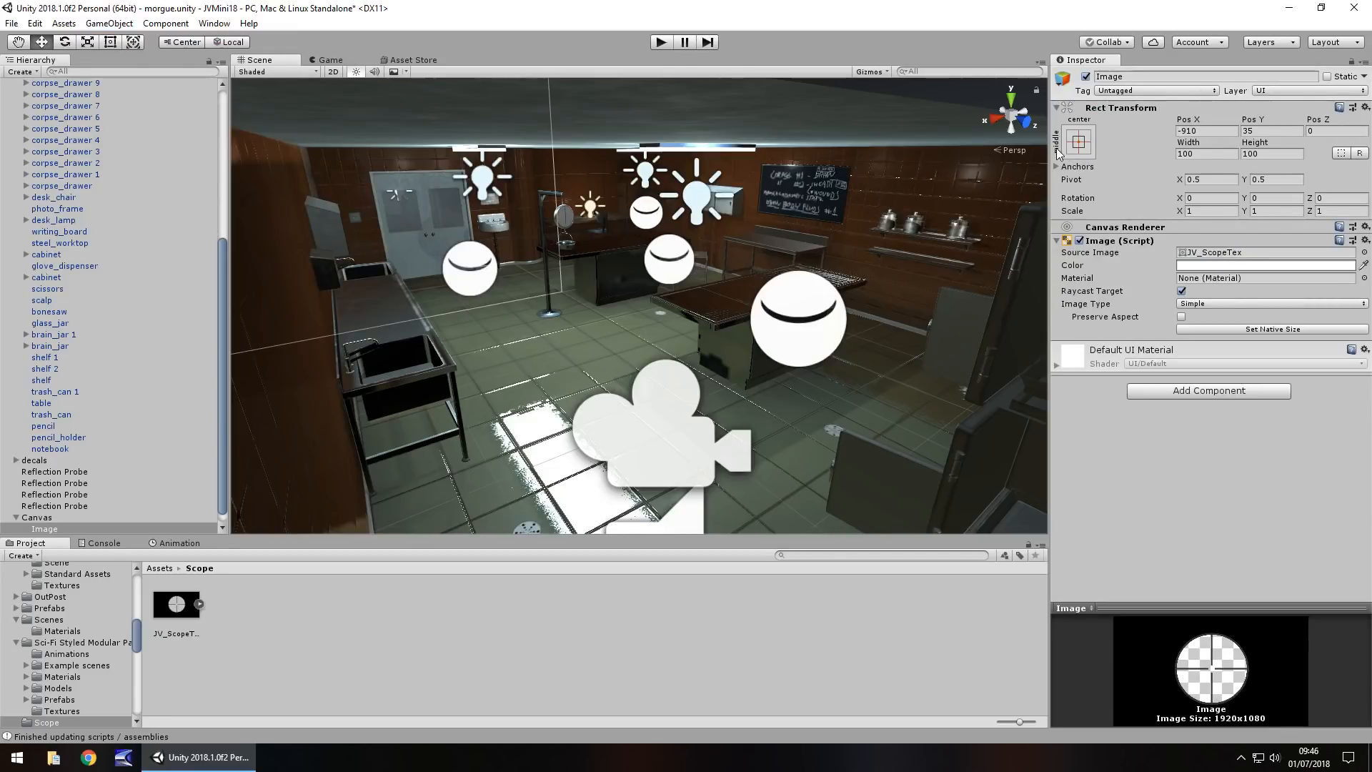
{"action": "left_click", "coordinate": [1076, 140]}
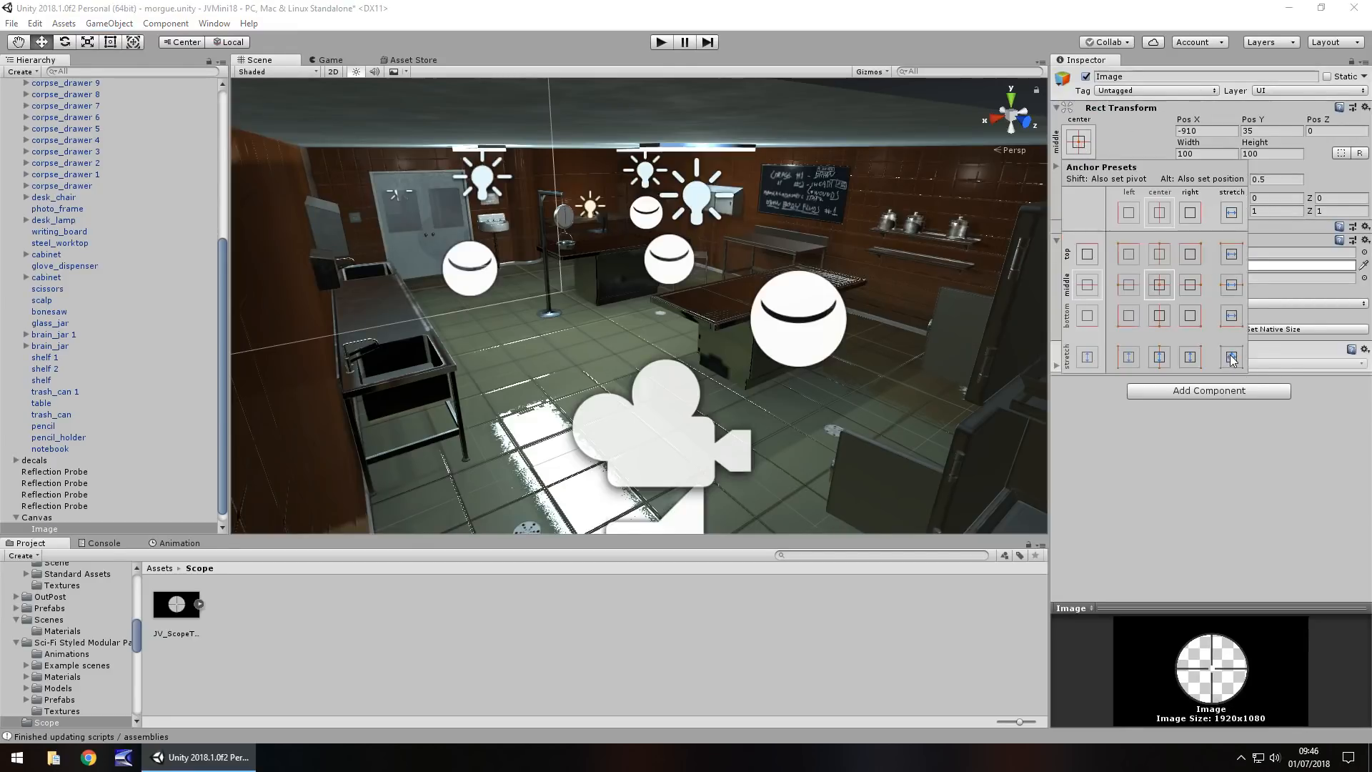
{"action": "left_click", "coordinate": [1231, 356]}
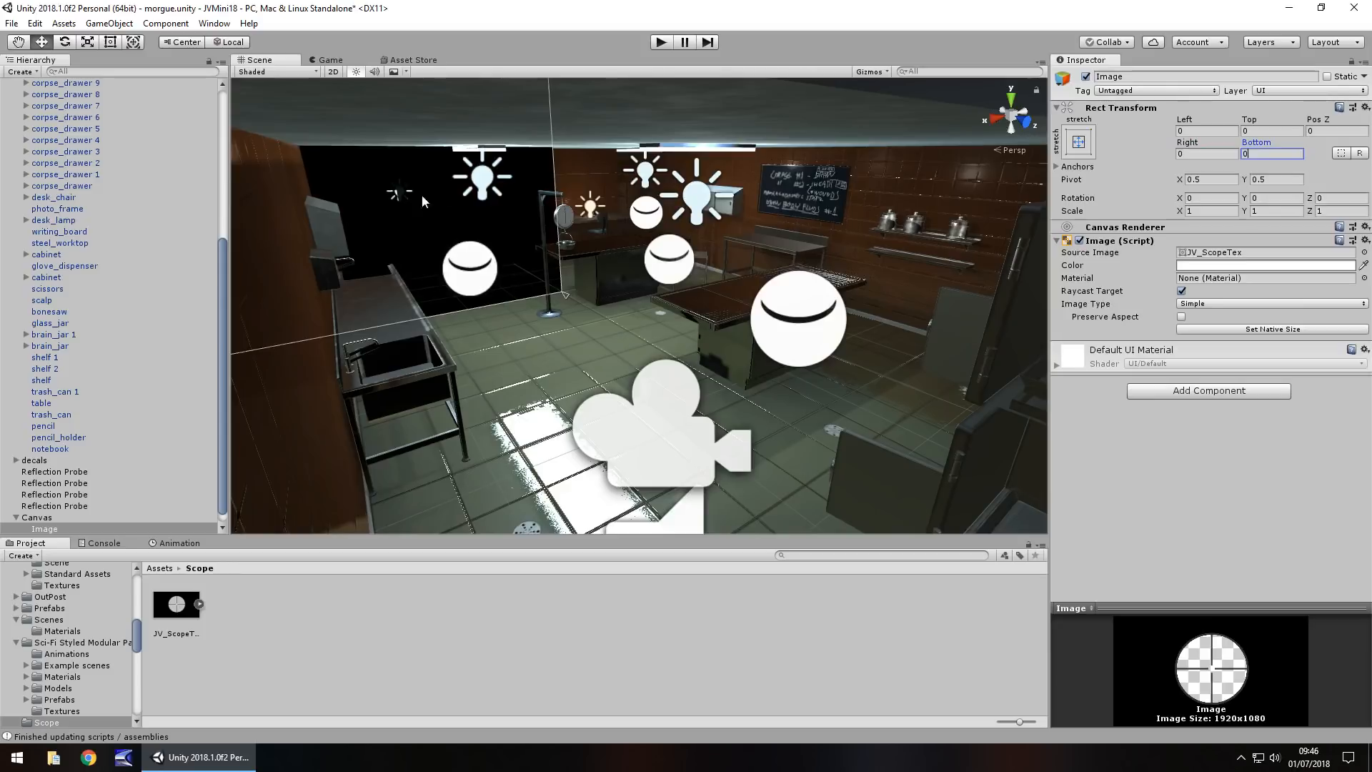
{"action": "mouse_move", "coordinate": [688, 83]}
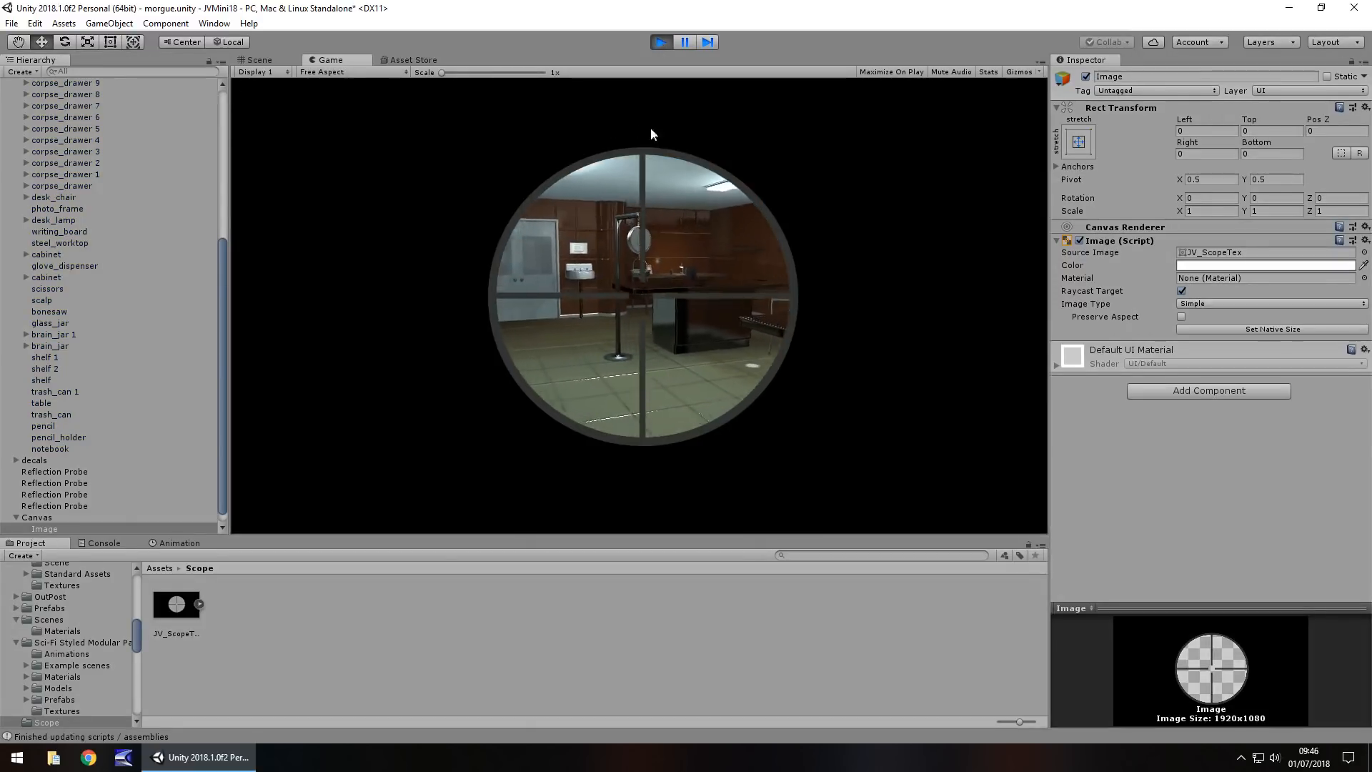
{"action": "left_click", "coordinate": [263, 60]}
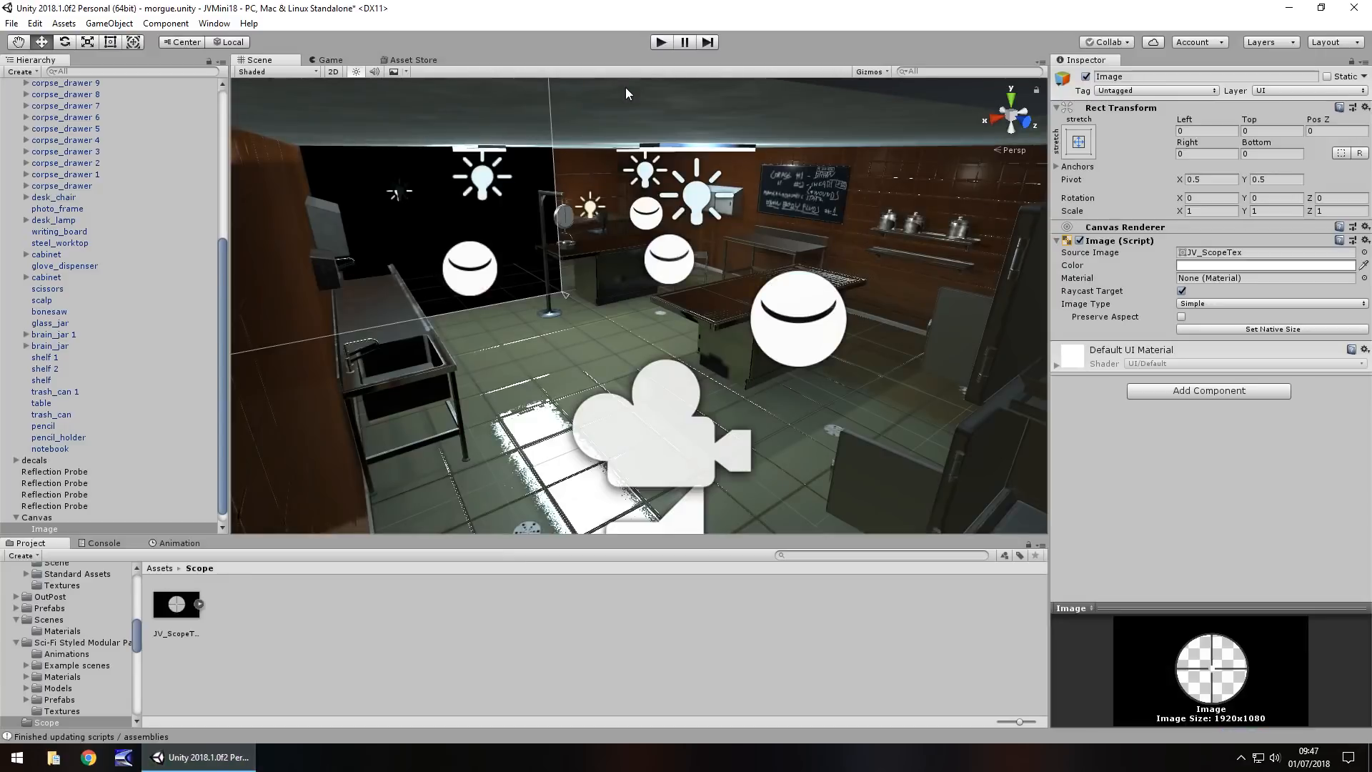
{"action": "mouse_move", "coordinate": [214, 476]}
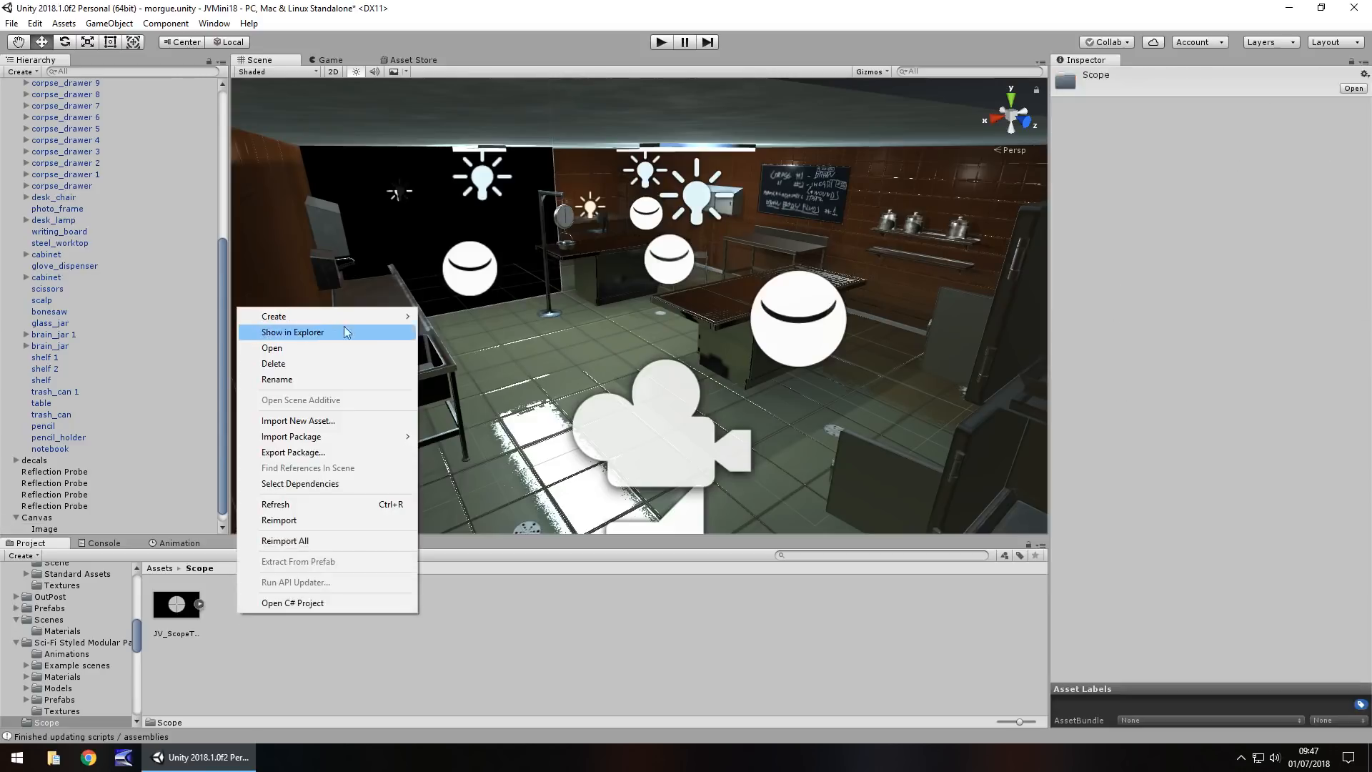
- Create a new C# script named SniperScope in the Scope folder
{"action": "left_click", "coordinate": [273, 315]}
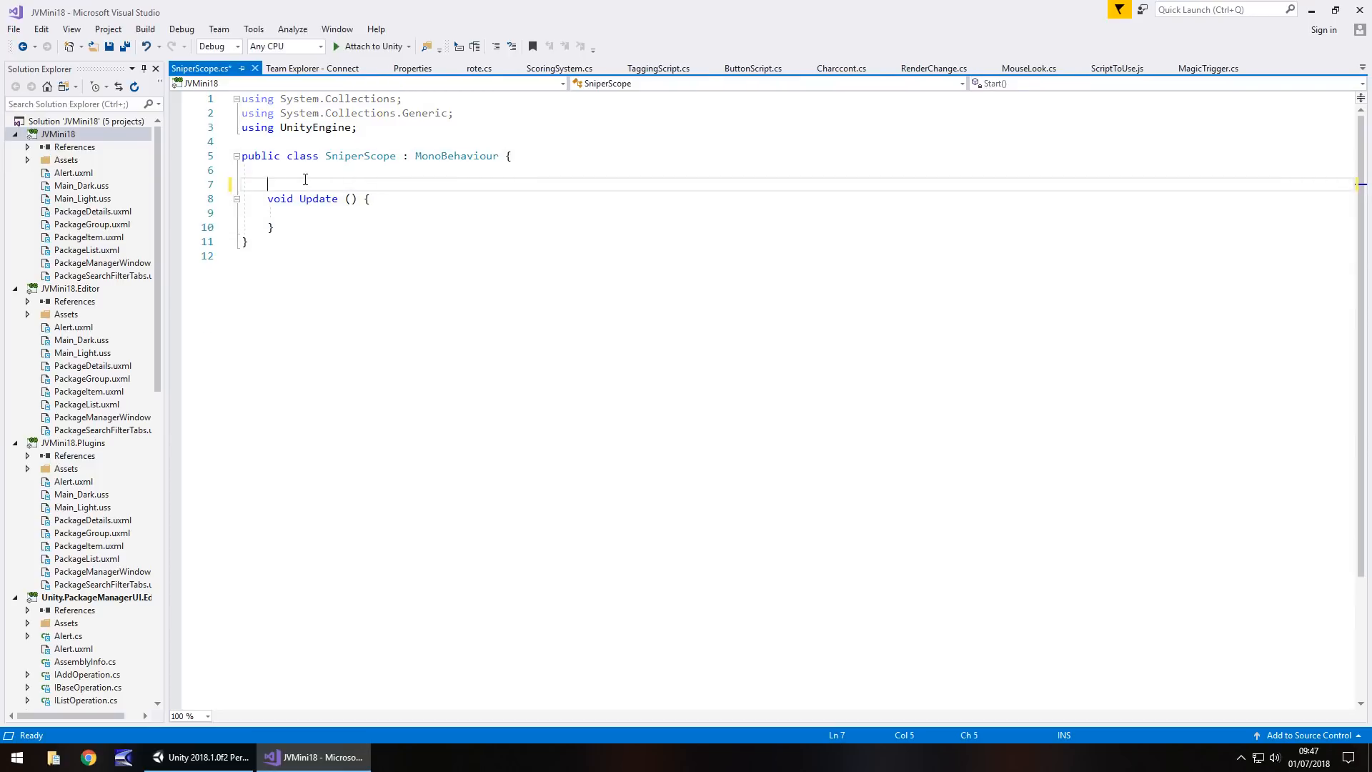
- Declare public GameObject fields playerCam and sniperScope in the SniperScope class
{"action": "type", "text": "public GameObject p"}
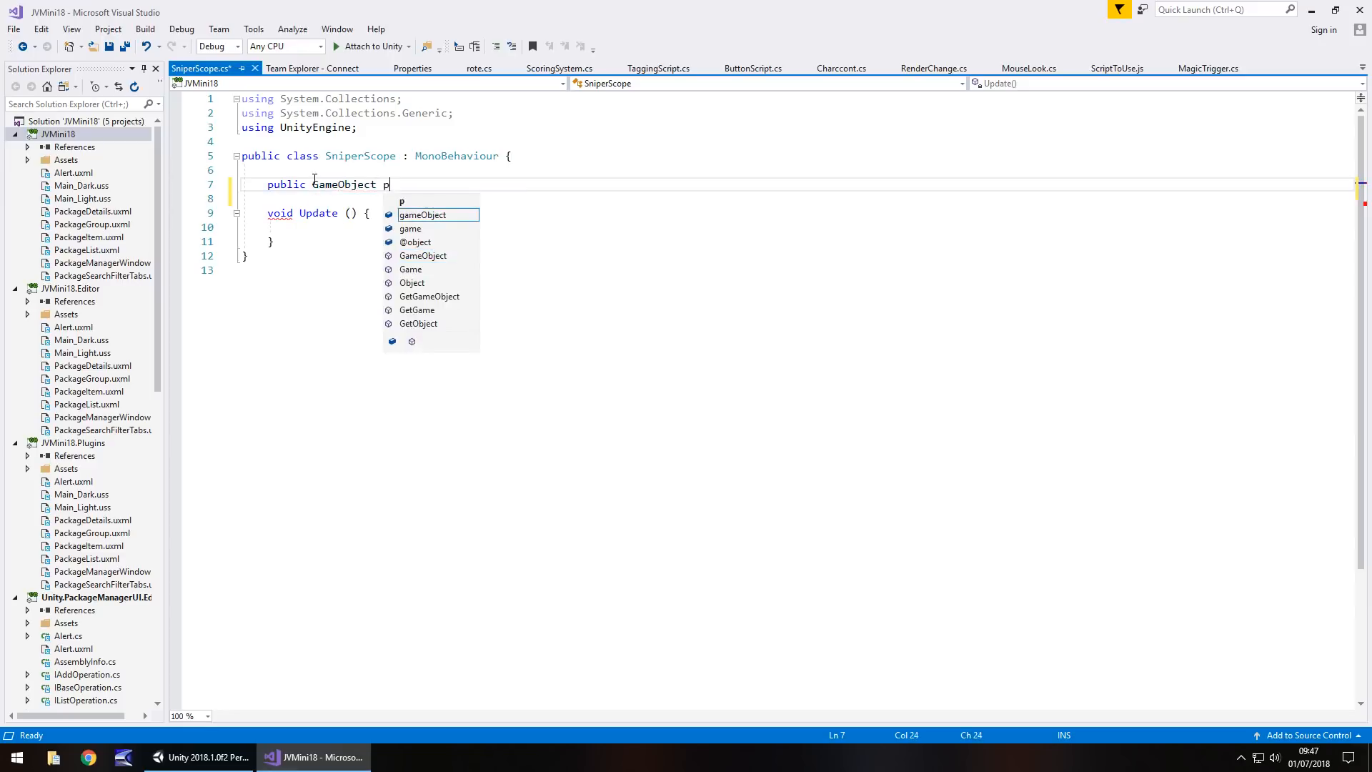
{"action": "type", "text": "layerCam;"}
{"action": "type", "text": "public GameO"}
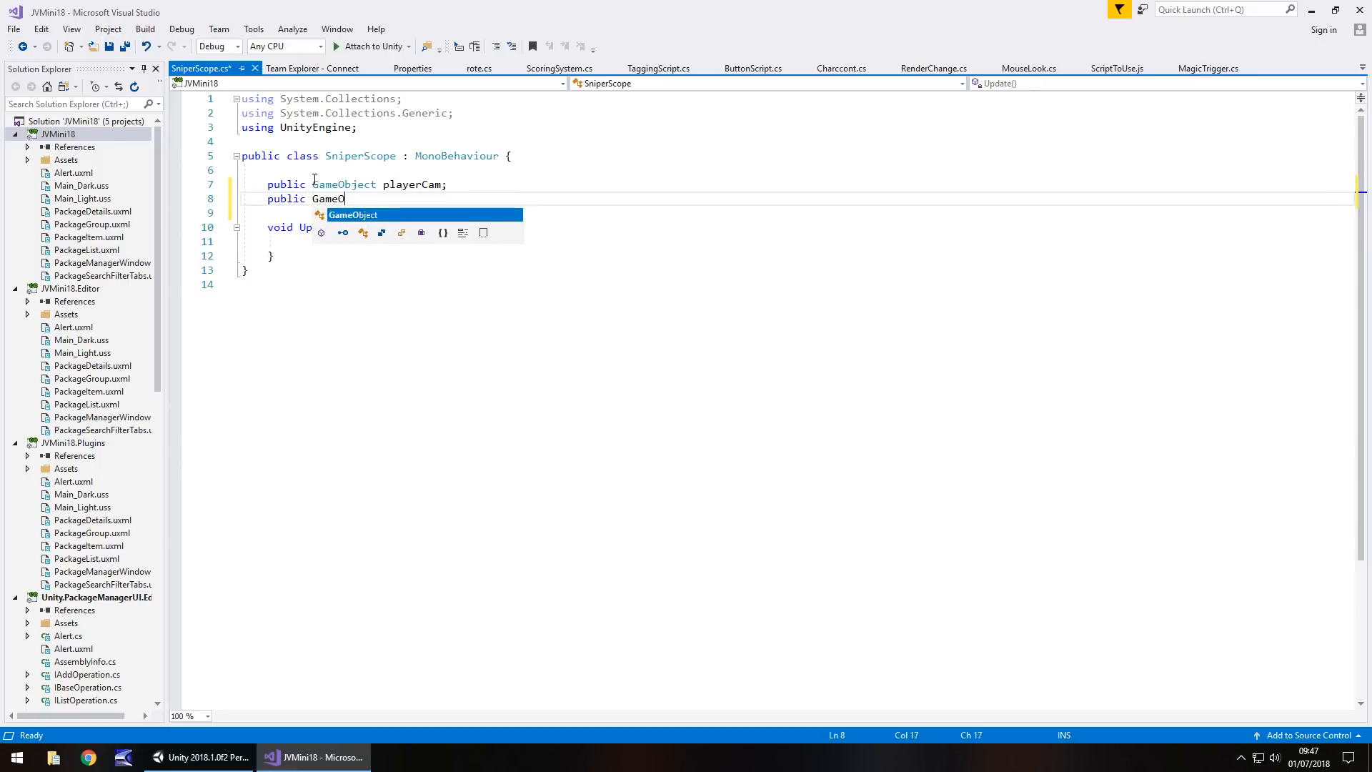
{"action": "type", "text": "bject s"}
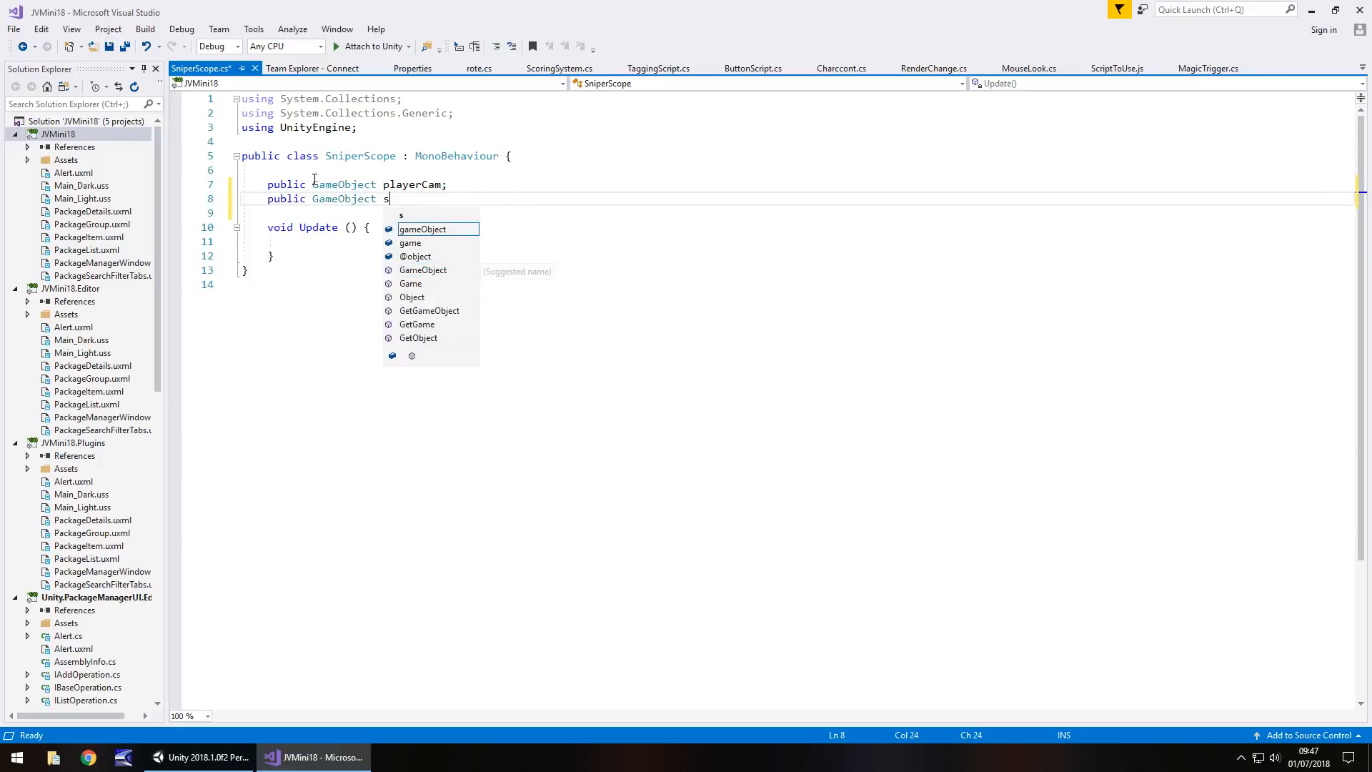
{"action": "type", "text": "niperScop"}
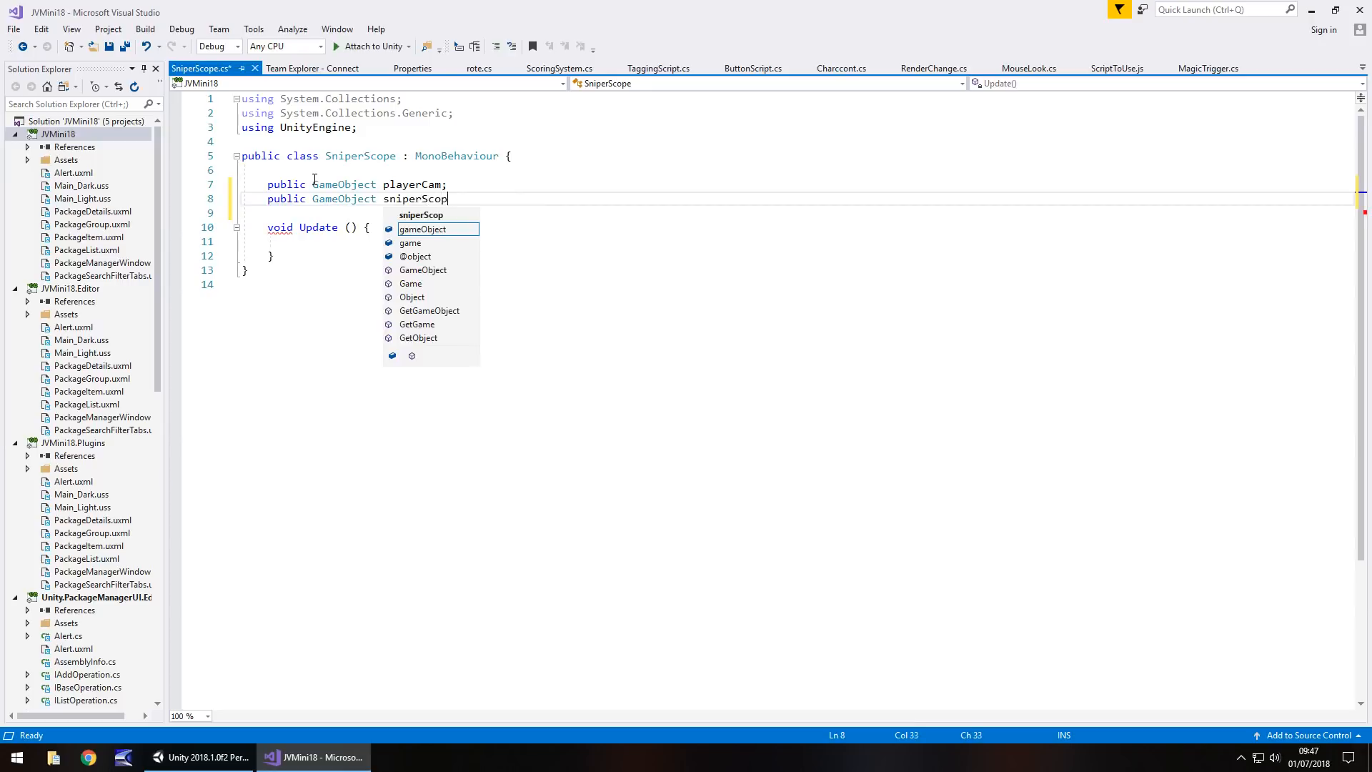
{"action": "type", "text": "e;"}
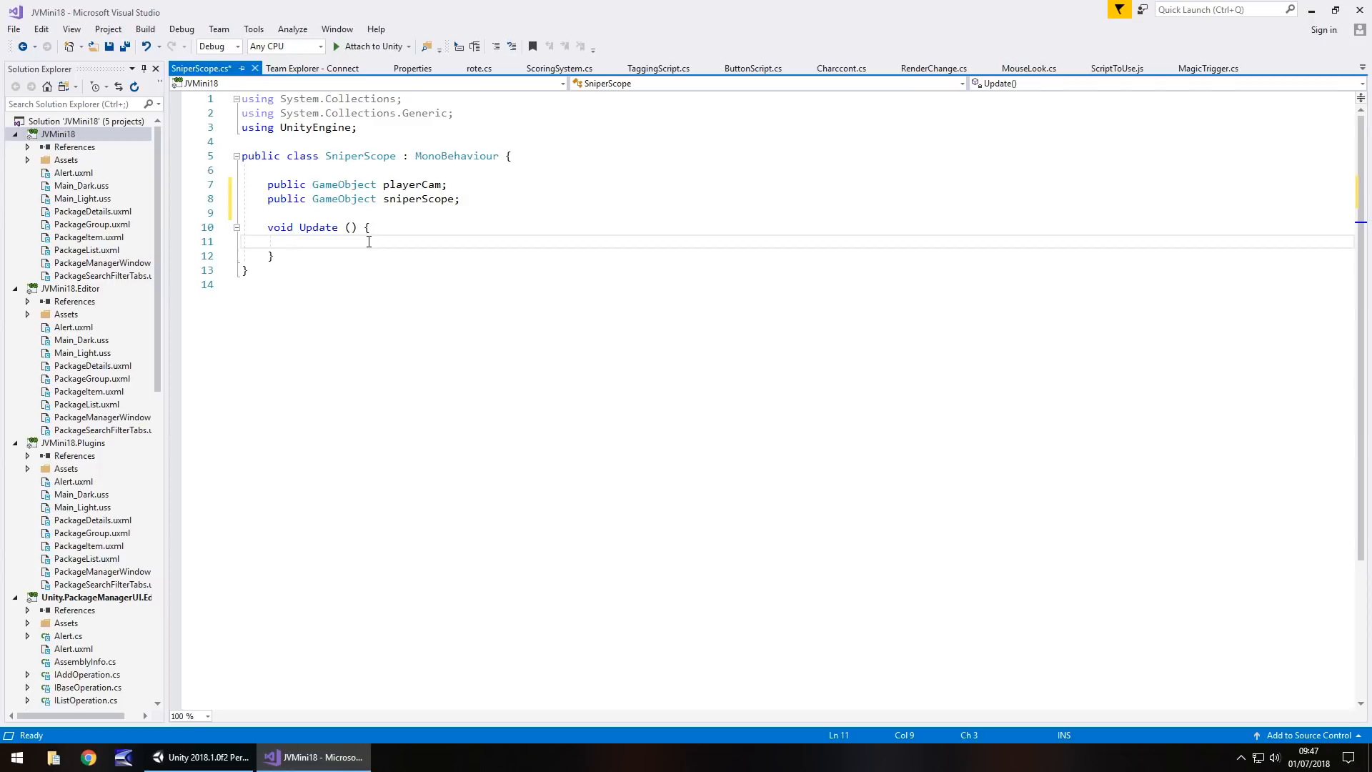
- In Update, add an if checking Input.GetMouseButtonDown(0)
{"action": "type", "text": "if ("}
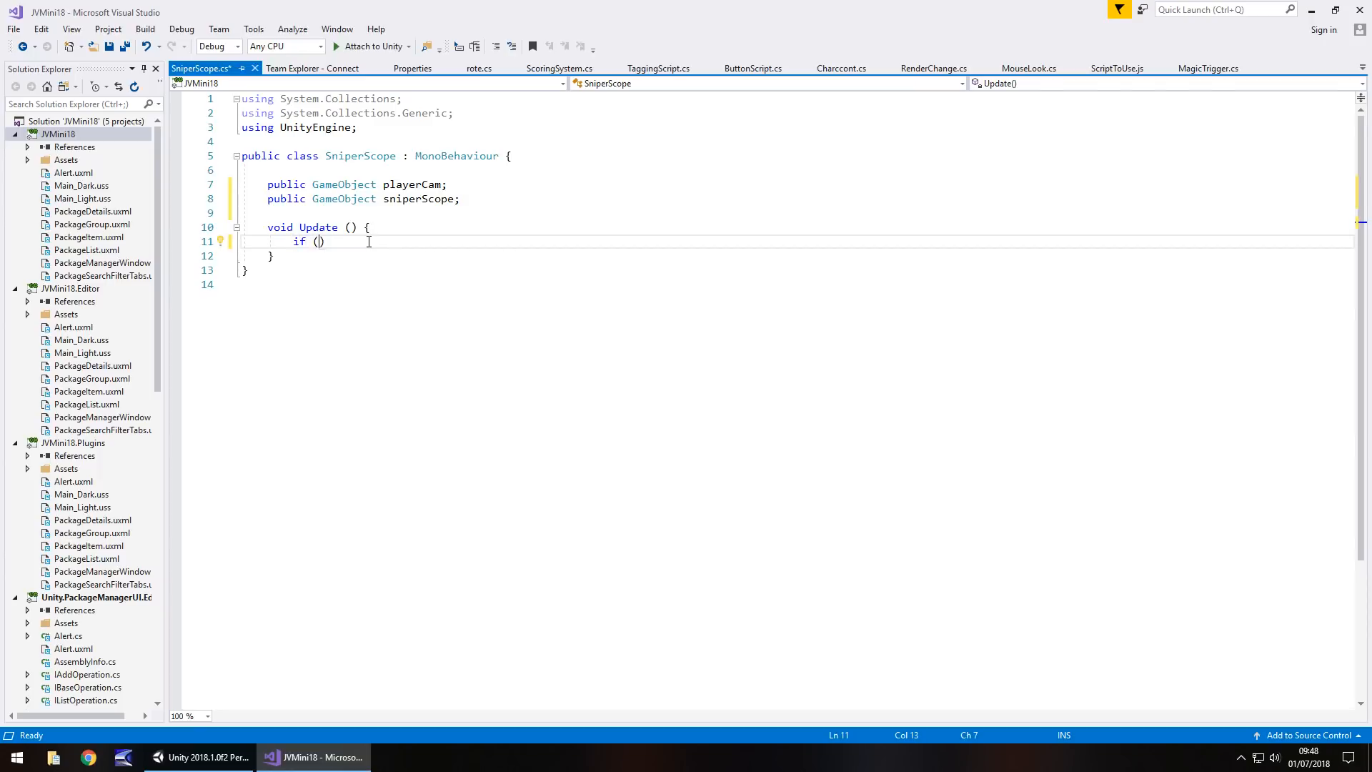
{"action": "type", "text": "Input.Ge"}
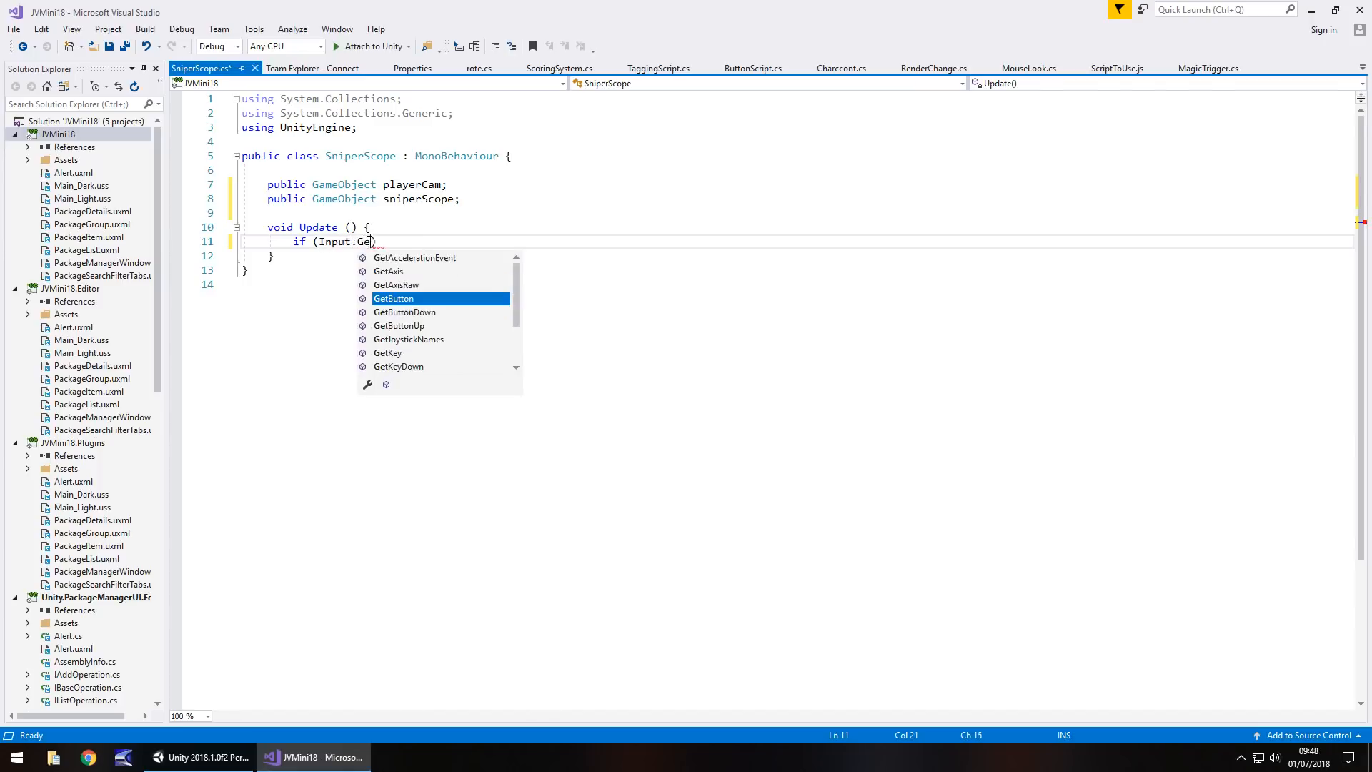
{"action": "type", "text": "tMouseButtonDown("}
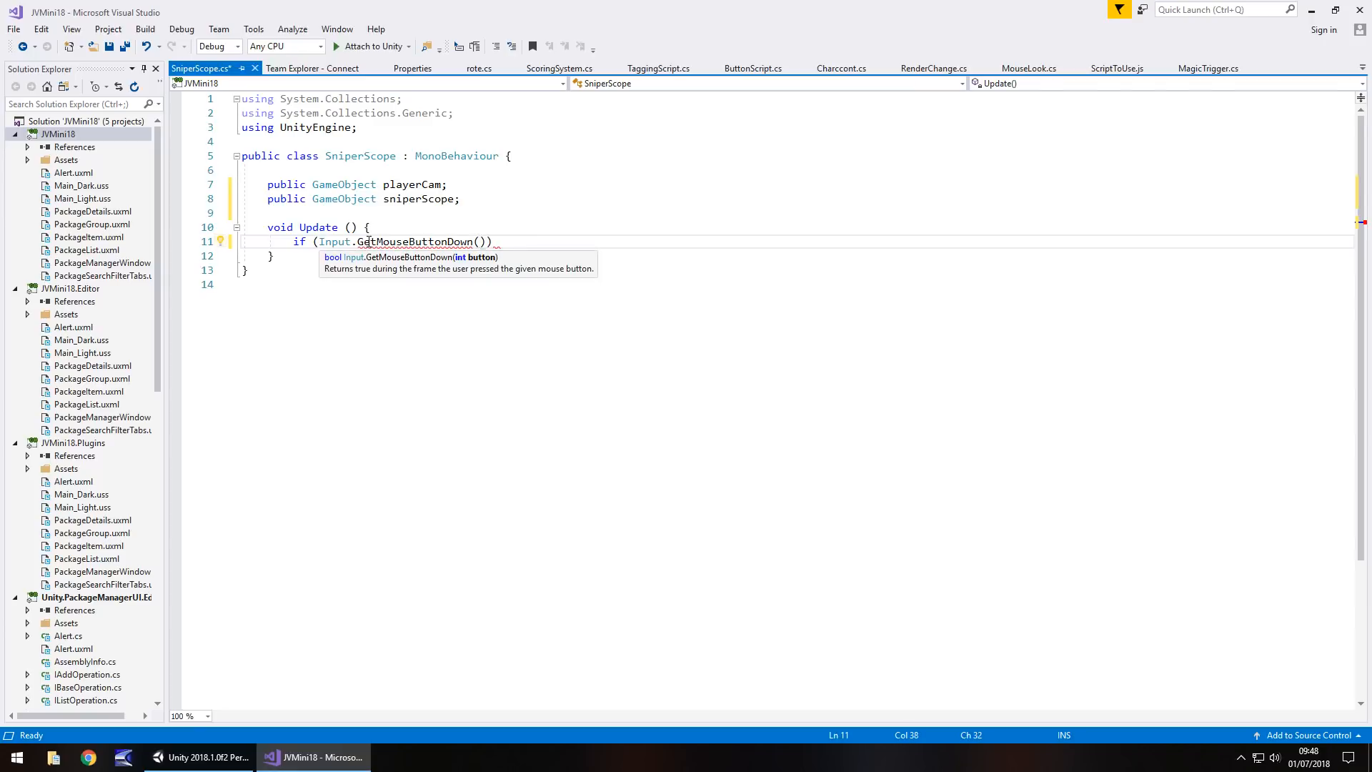
{"action": "type", "text": "0"}
{"action": "type", "text": "{"}
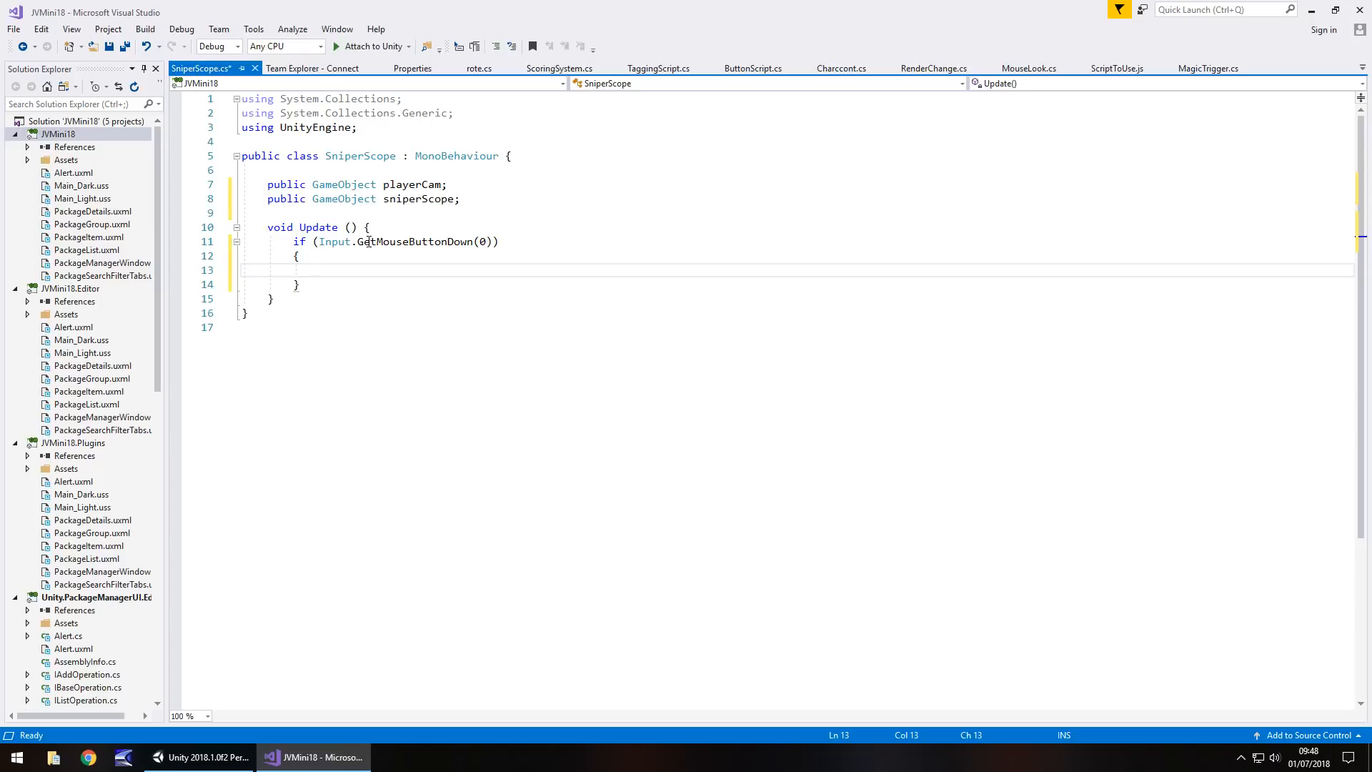
- Inside the if, start assigning playerCam.GetComponent<Camera>().fieldOfView
{"action": "type", "text": "playerCam."}
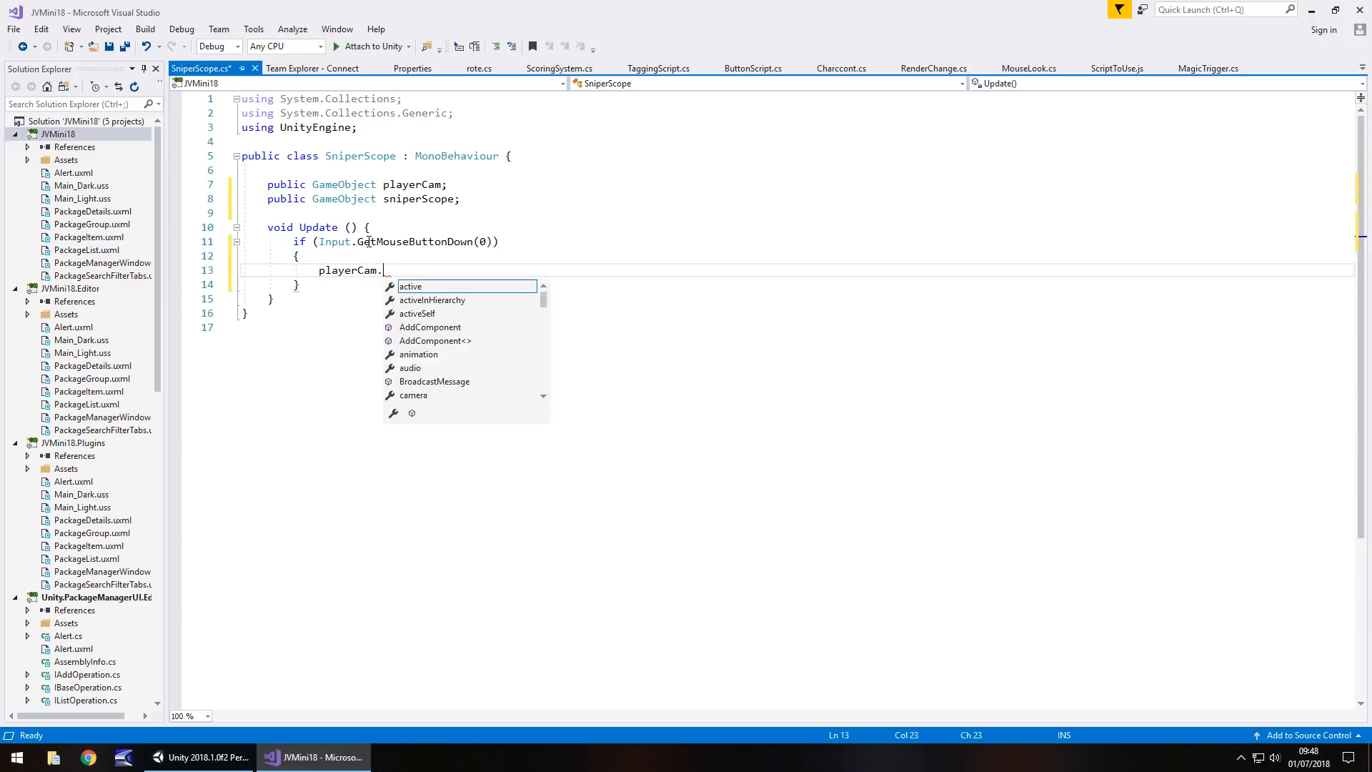
{"action": "type", "text": "GetComponent<>"}
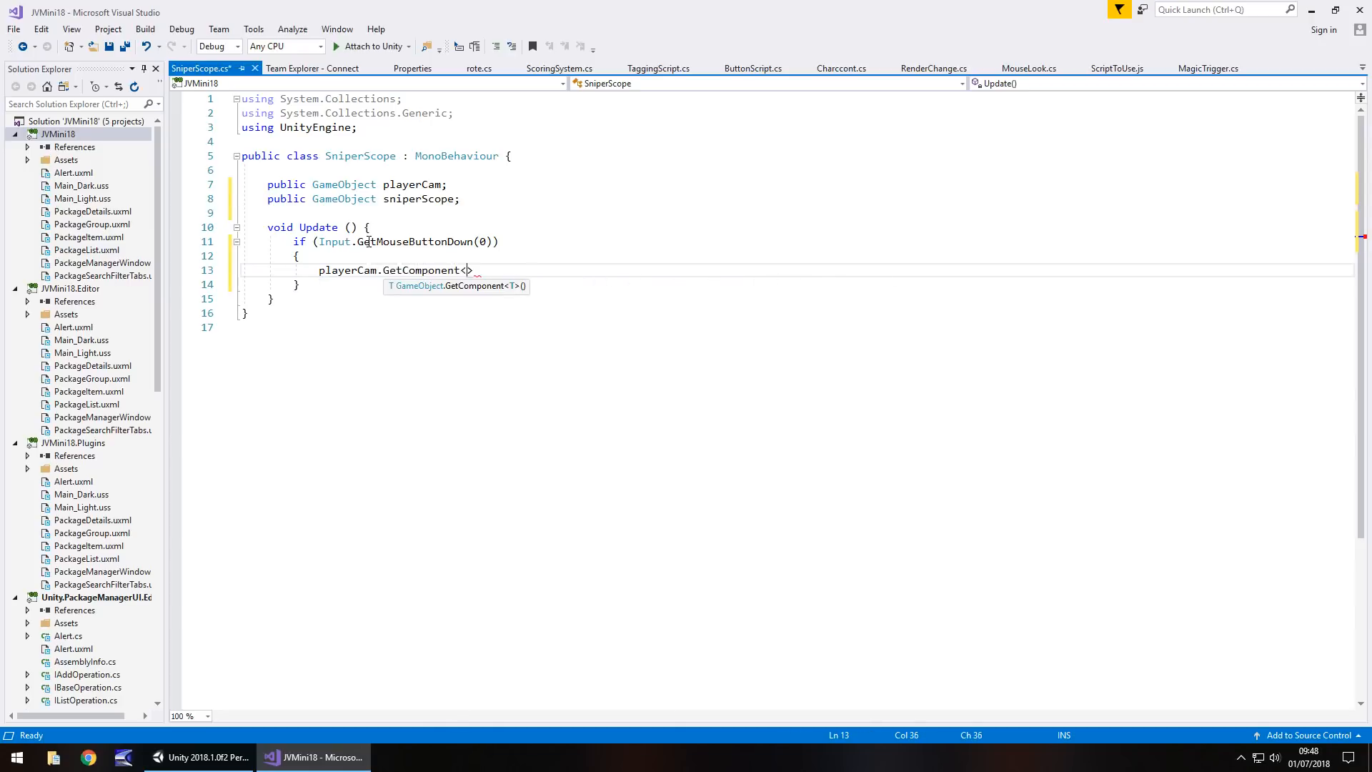
{"action": "type", "text": "Camera"}
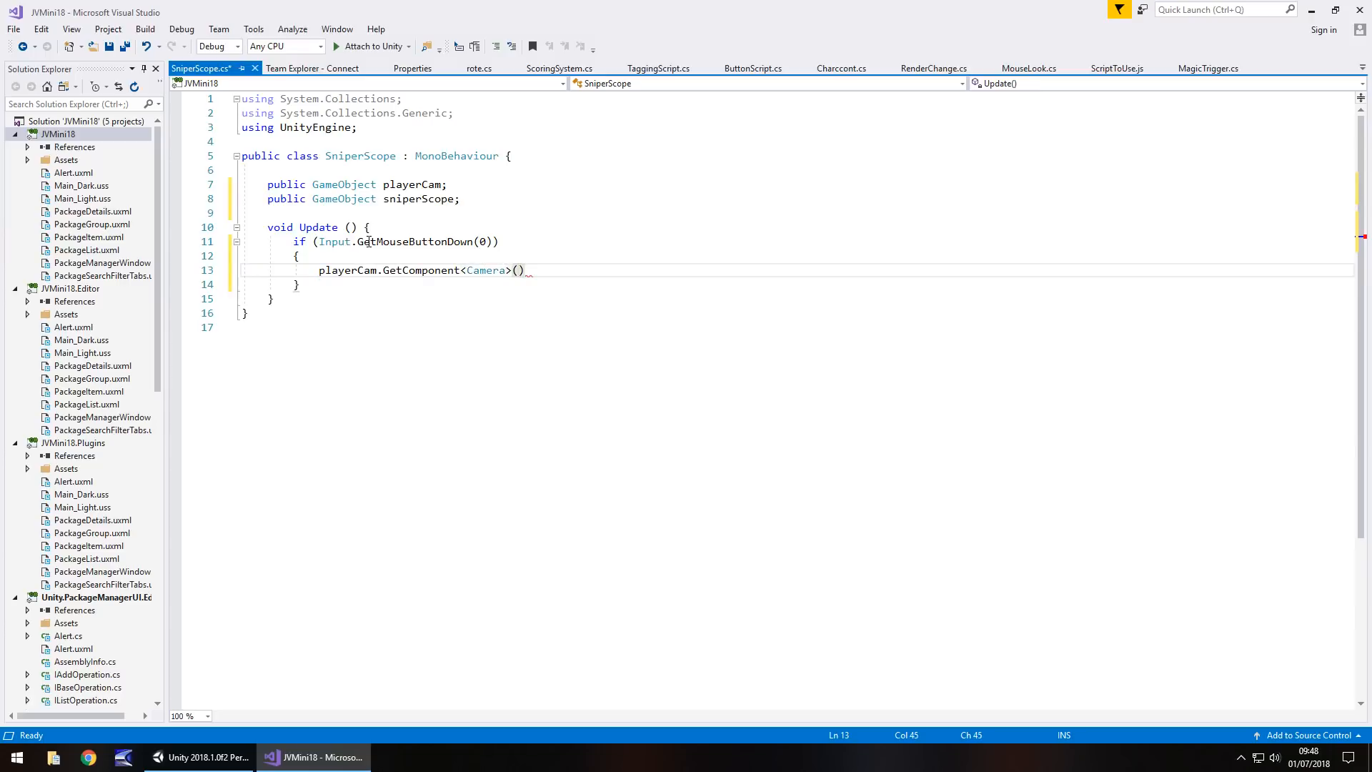
{"action": "type", "text": ".field"}
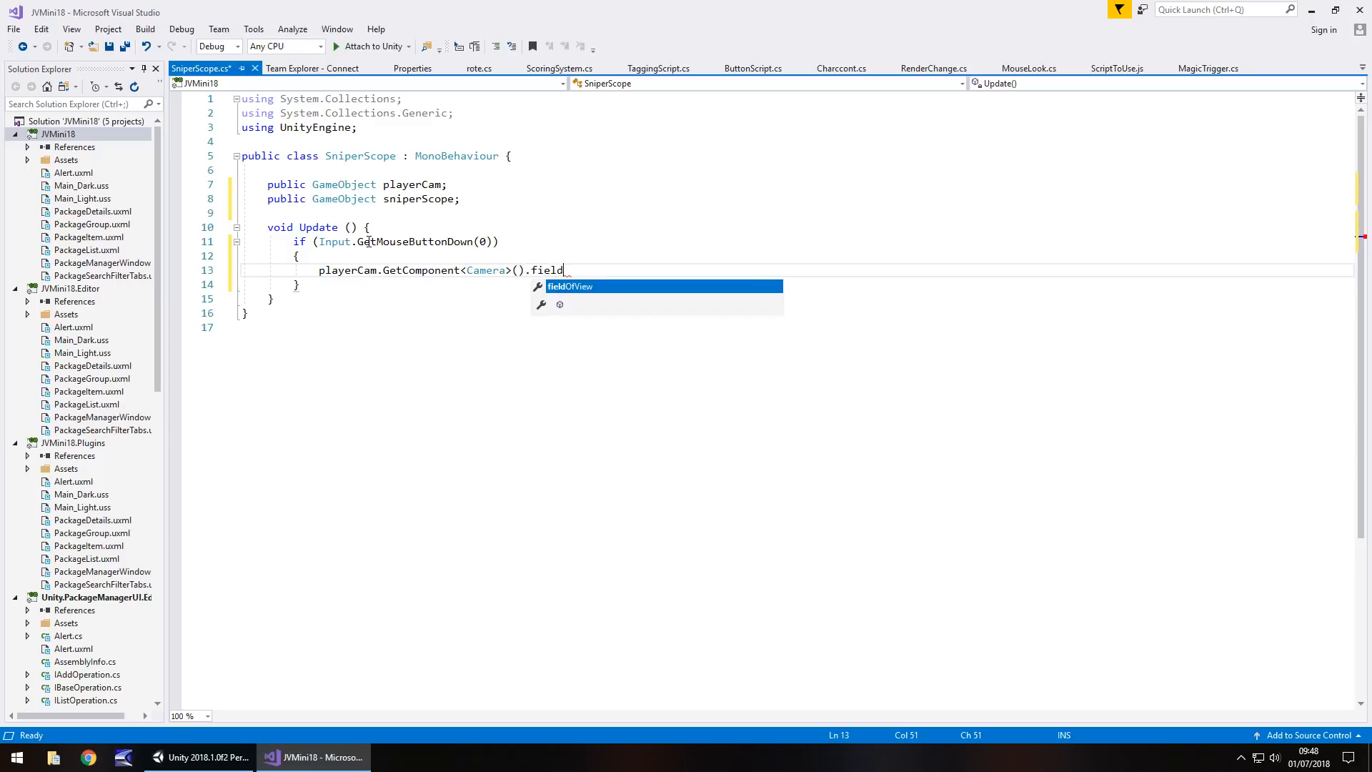
{"action": "key", "text": "Tab"}
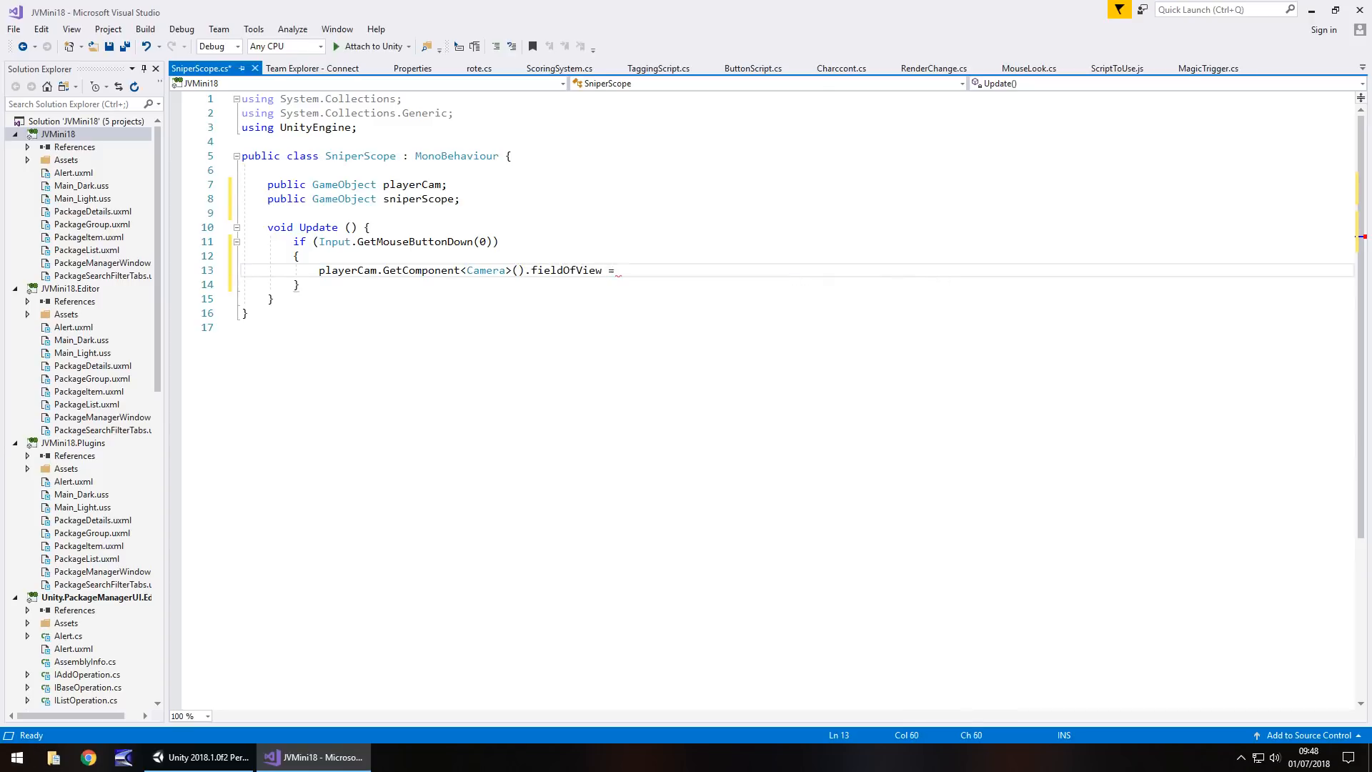
- Switch to Unity and select FirstPersonCharacter to read its camera field of view of 60
{"action": "left_click", "coordinate": [200, 758]}
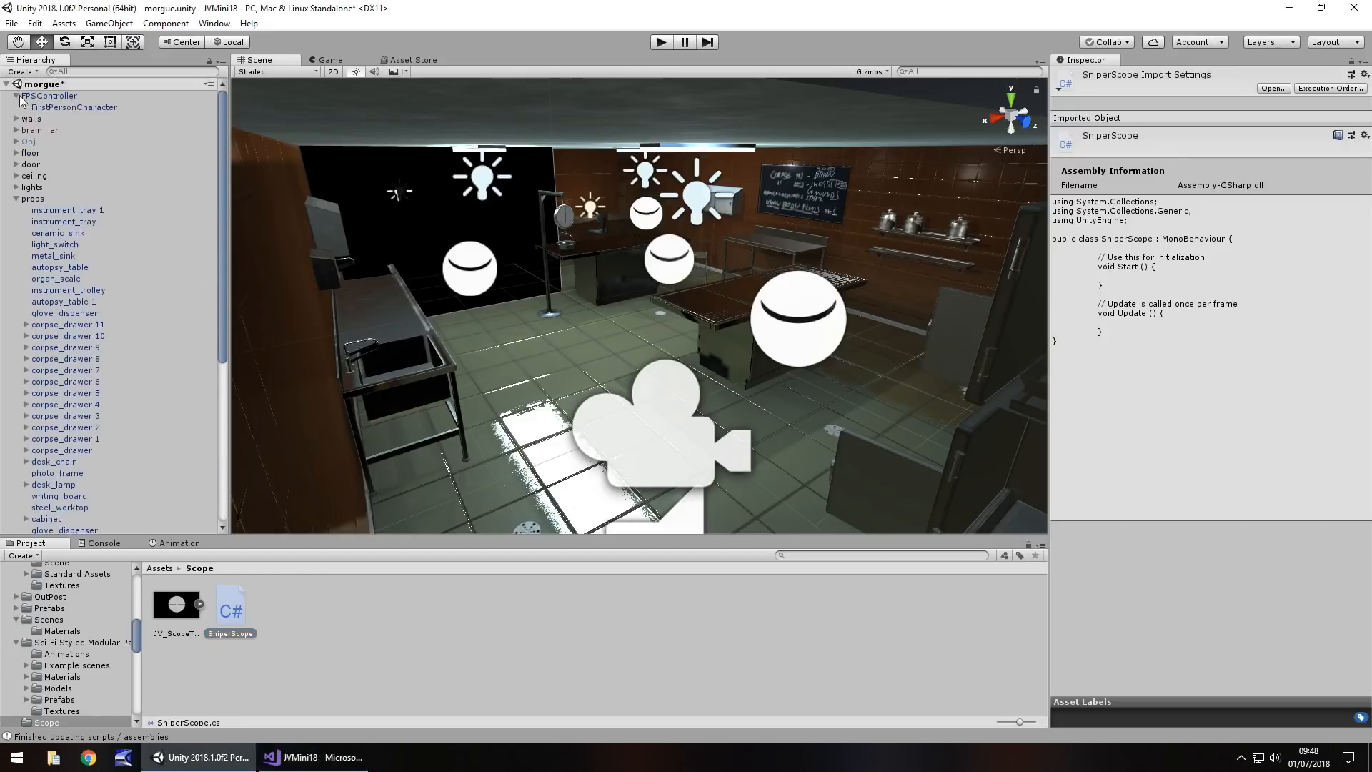
{"action": "left_click", "coordinate": [71, 105]}
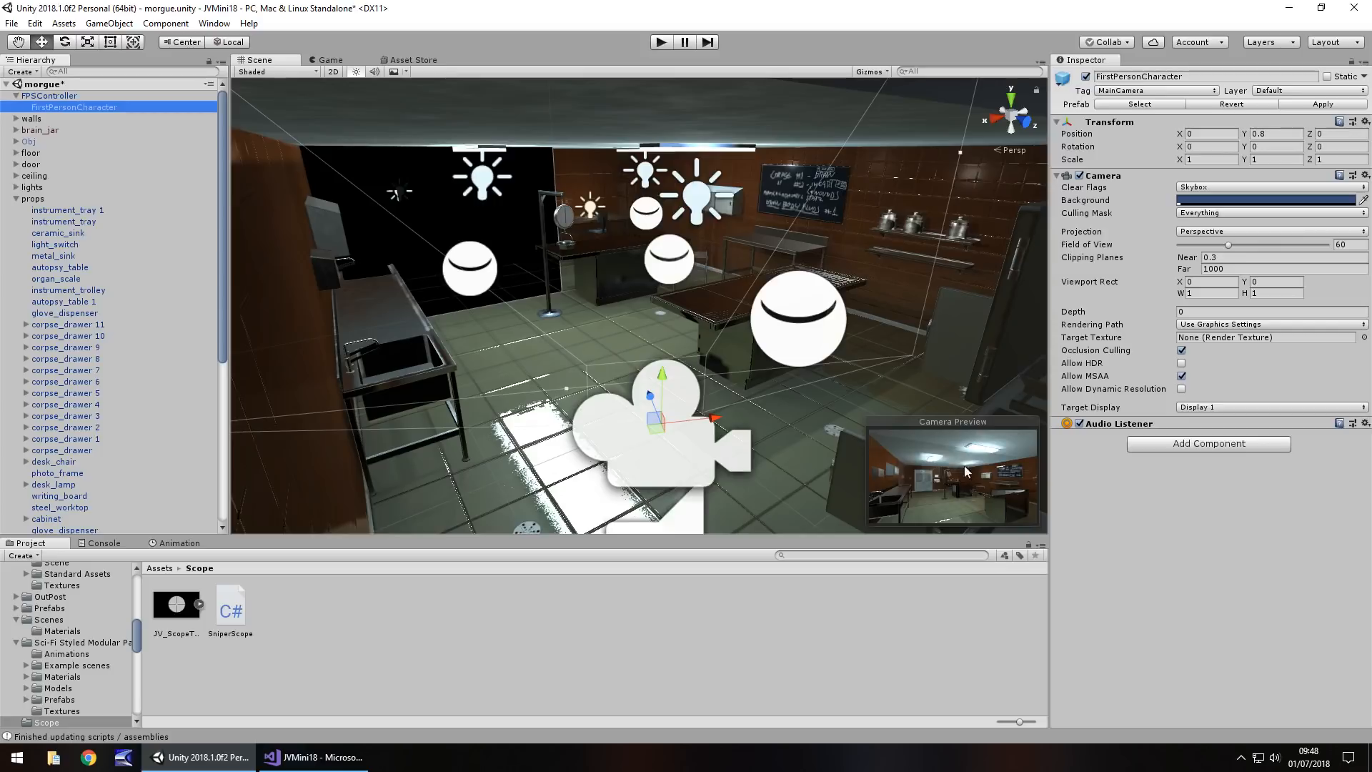
{"action": "mouse_move", "coordinate": [952, 508]}
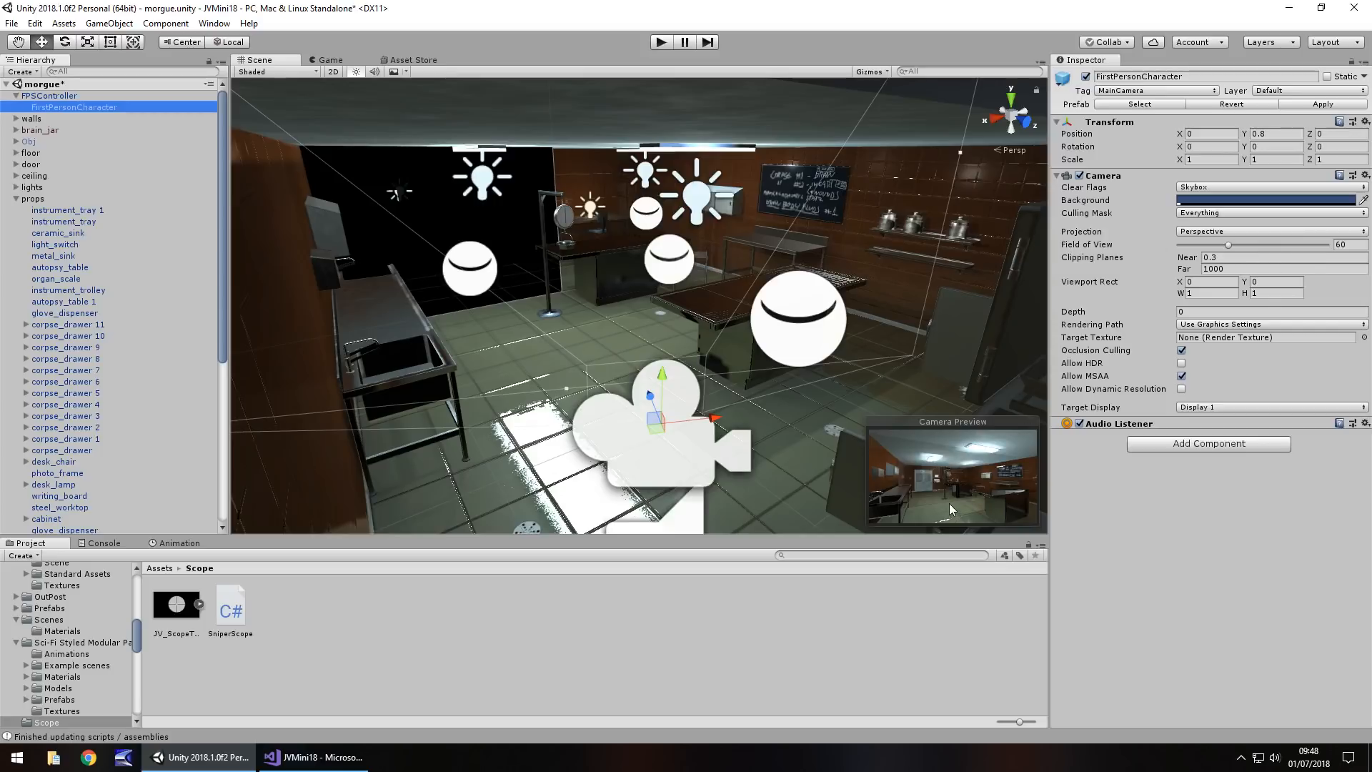
{"action": "mouse_move", "coordinate": [995, 480]}
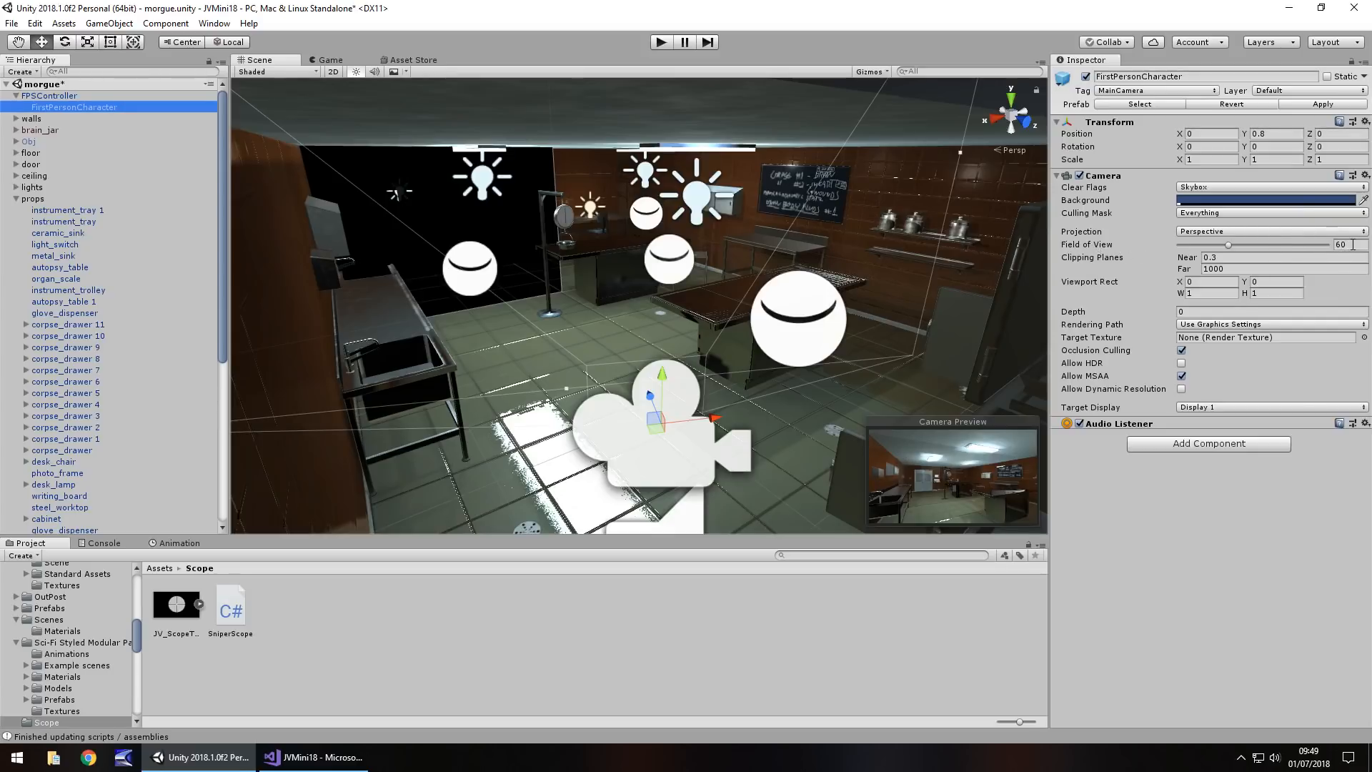
- Finish the mouse-press branch with fieldOfView = 30 and sniperScope.SetActive(true)
{"action": "left_click", "coordinate": [317, 757]}
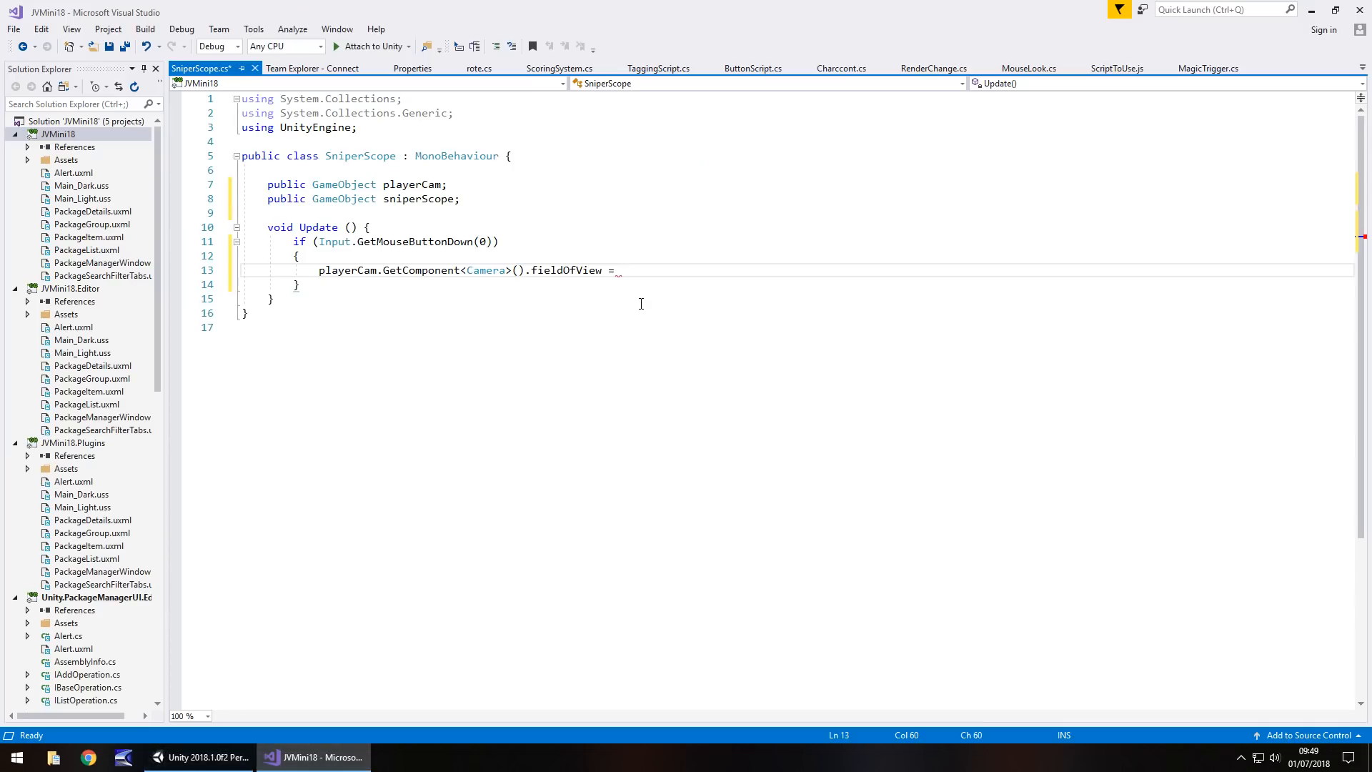
{"action": "type", "text": "30;"}
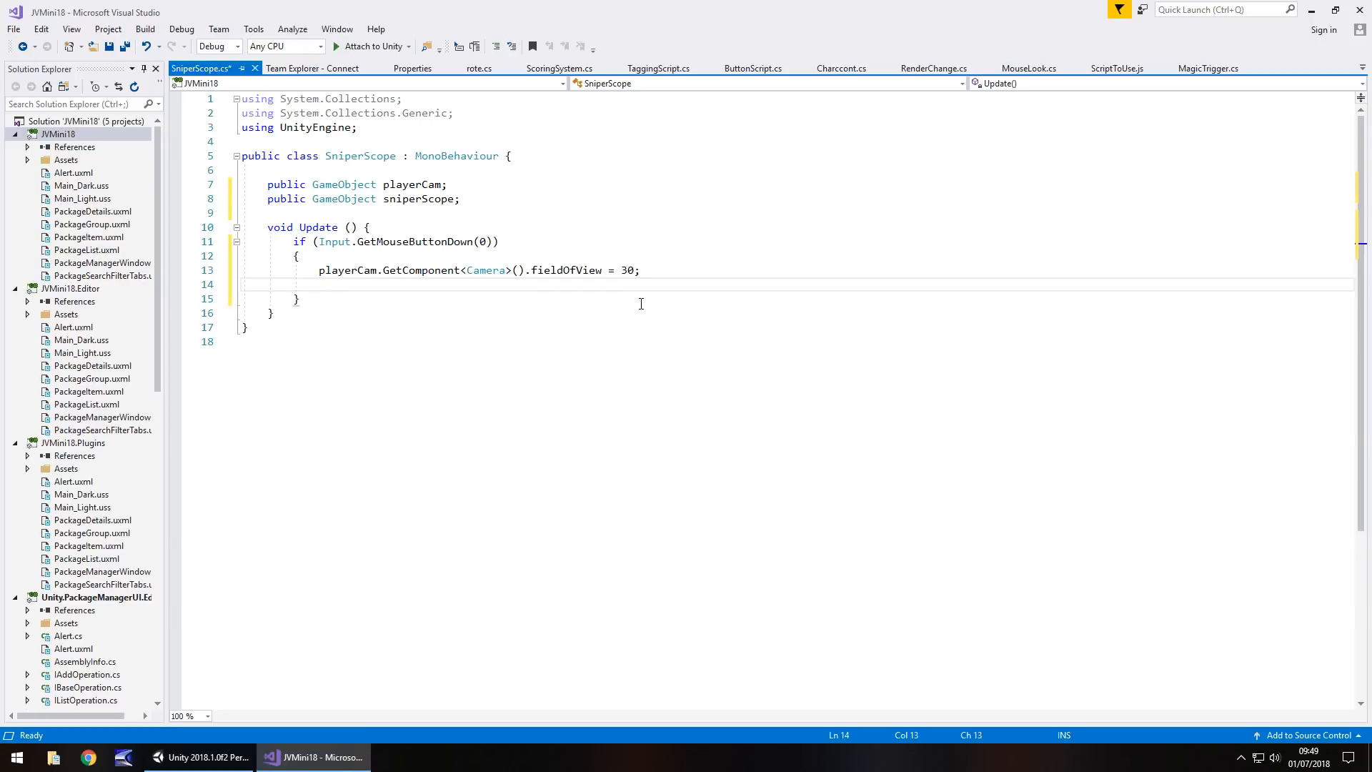
{"action": "type", "text": "sniperScope.SetActive(tru"}
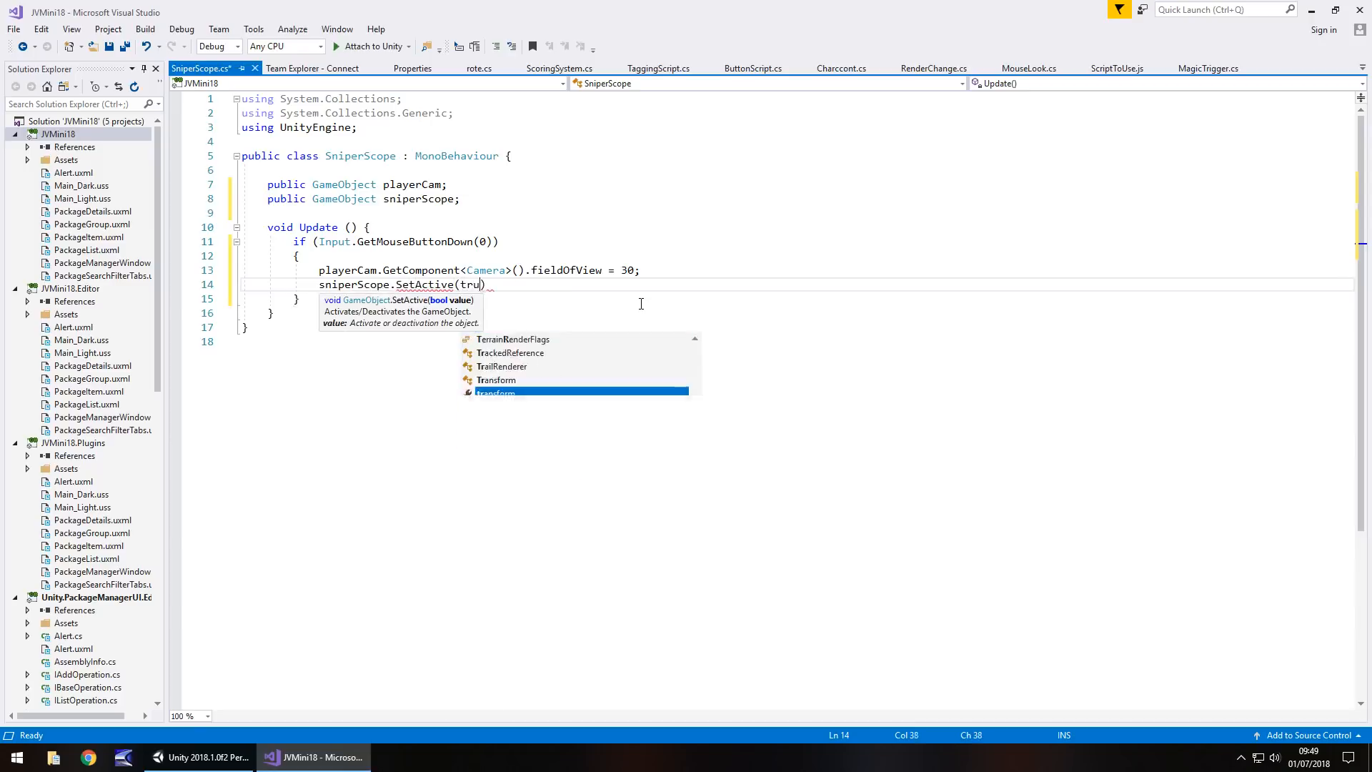
{"action": "type", "text": "e);"}
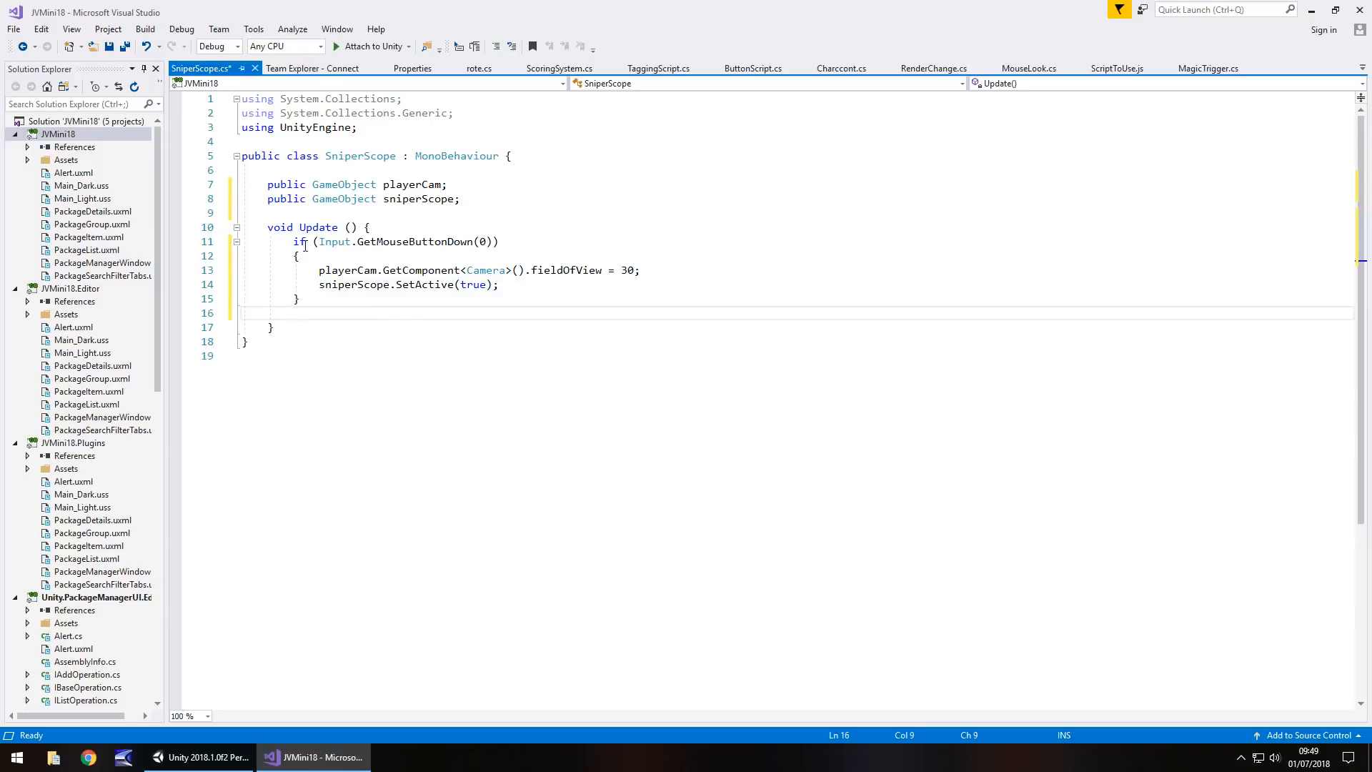
- Duplicate the block as a GetMouseButtonUp branch restoring fieldOfView 60 and SetActive(false), then save
{"action": "left_click_drag", "start_coordinate": [293, 241], "coordinate": [300, 295]}
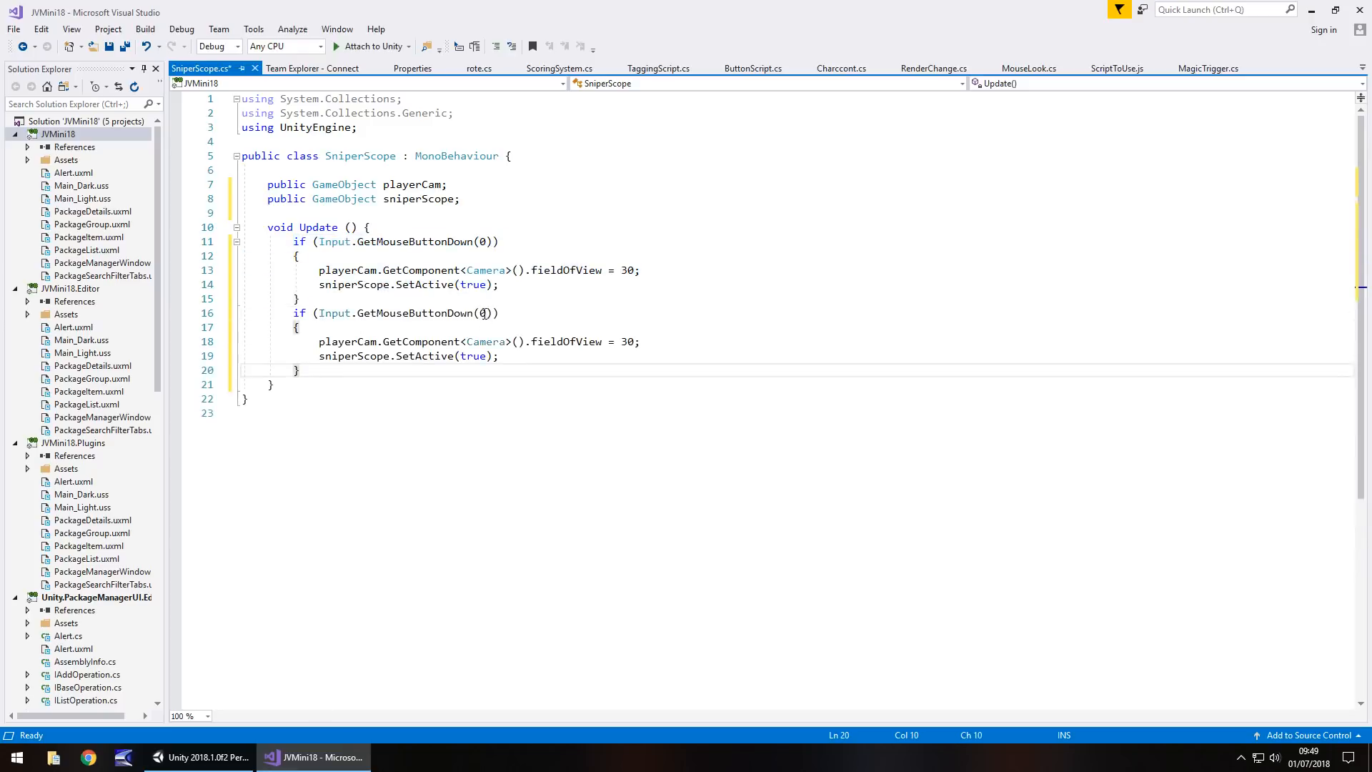
{"action": "mouse_move", "coordinate": [335, 313]}
{"action": "type", "text": "Up"}
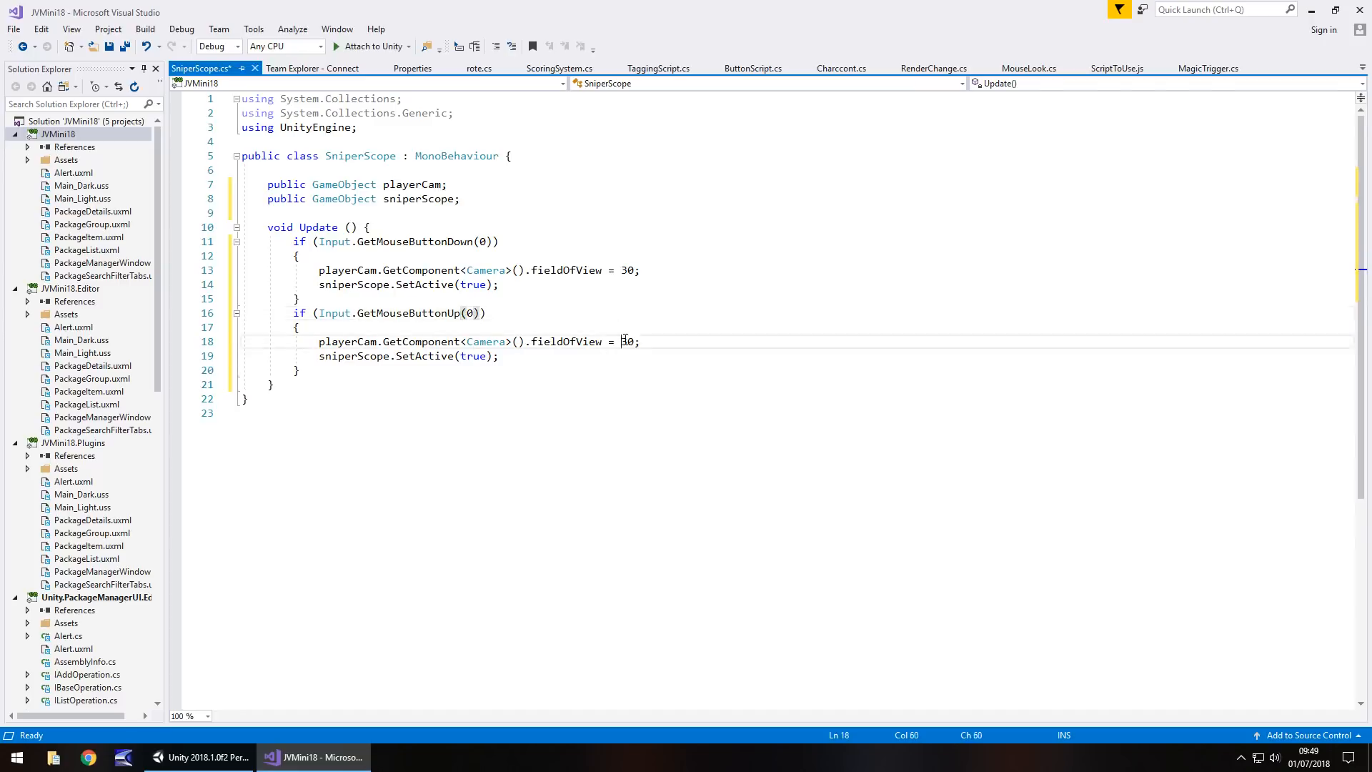
{"action": "type", "text": "60"}
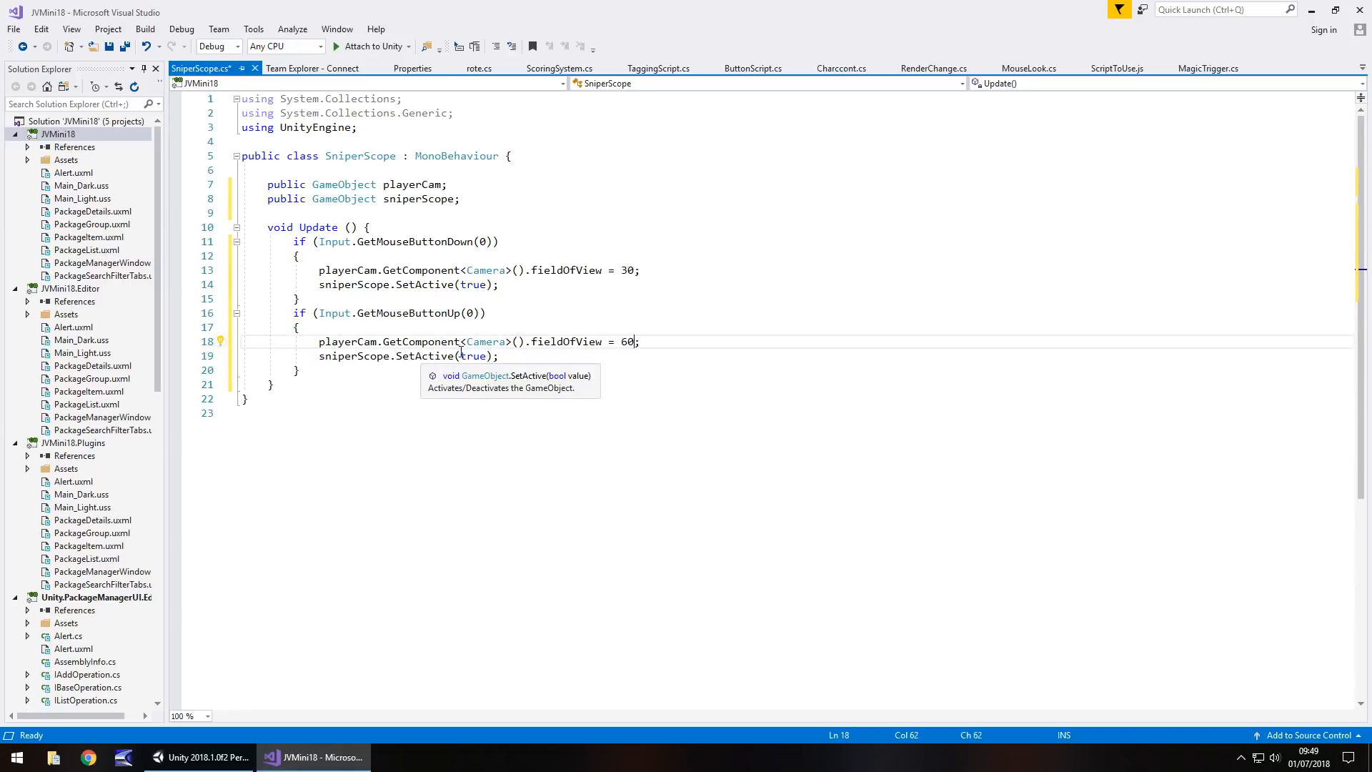
{"action": "type", "text": "false"}
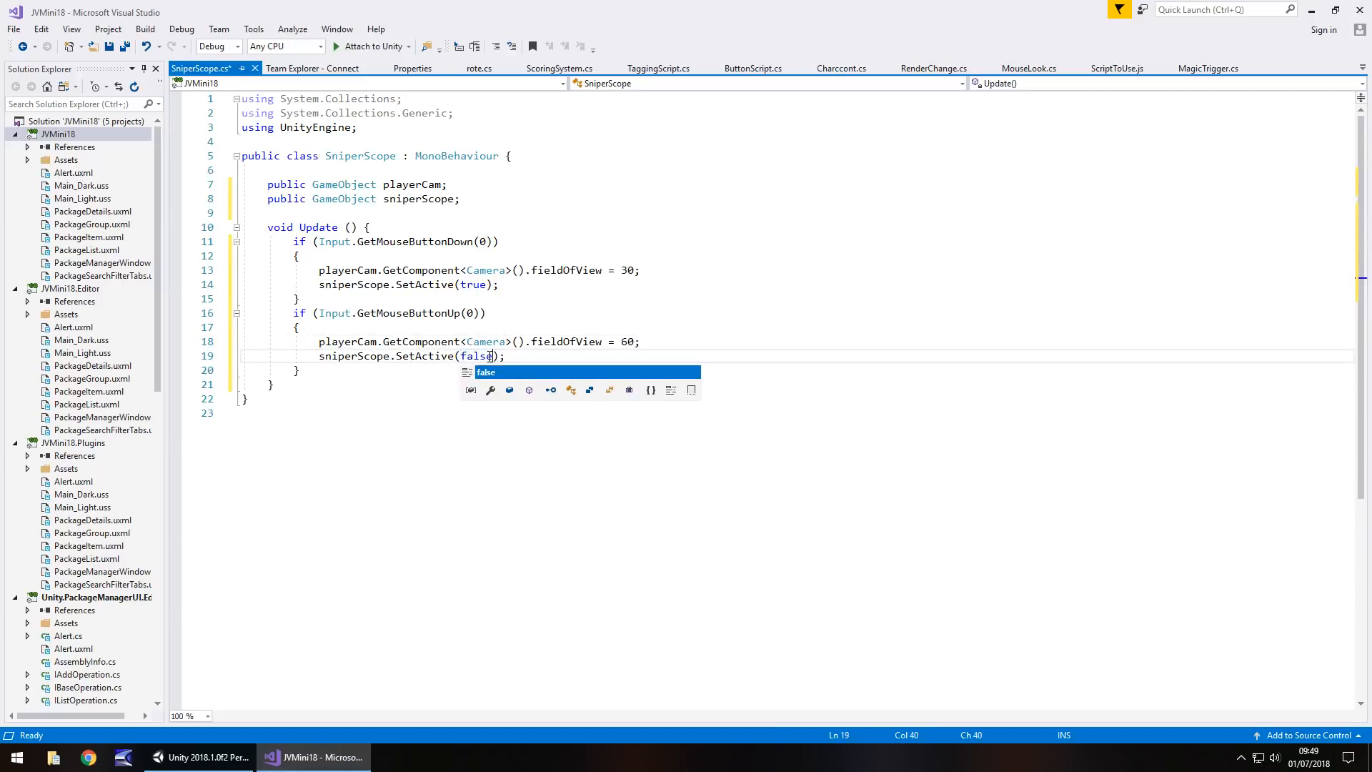
{"action": "key", "text": "Ctrl+S"}
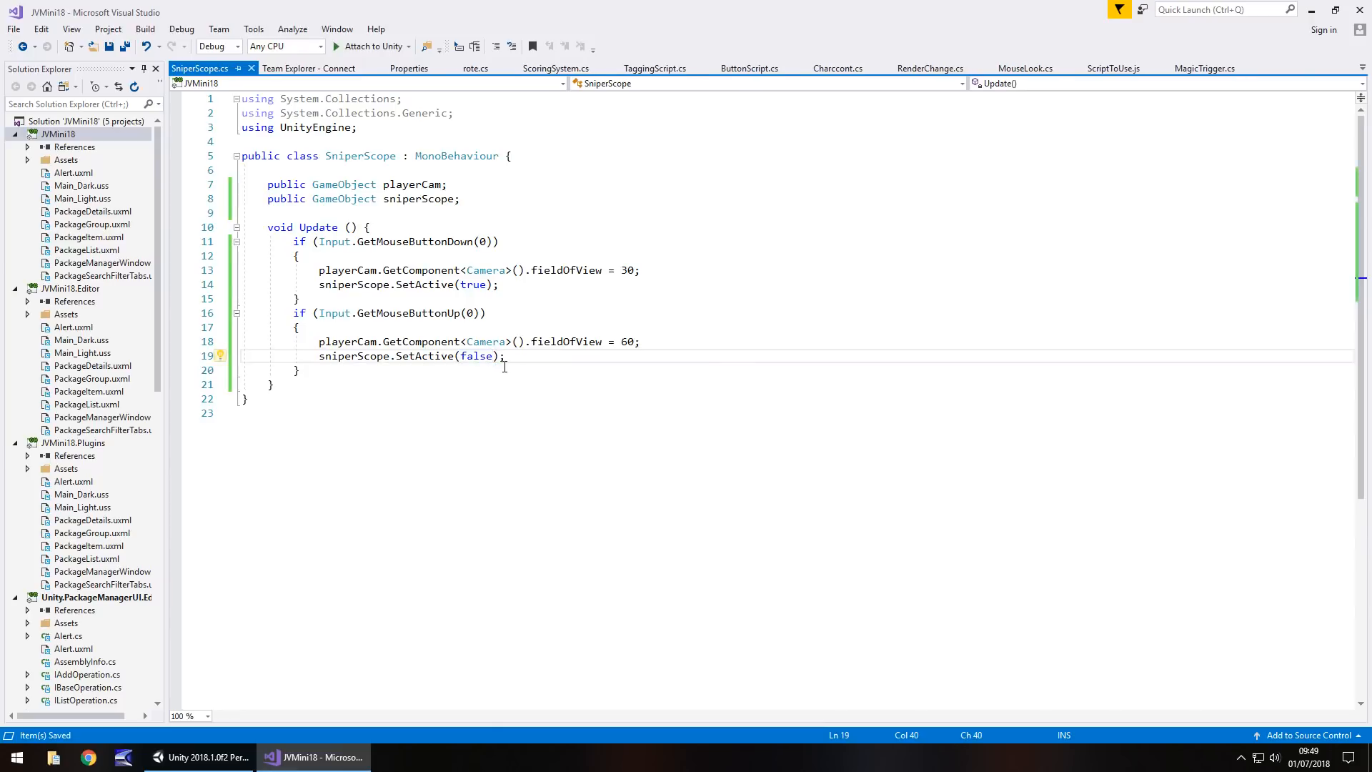
{"action": "left_click", "coordinate": [200, 758]}
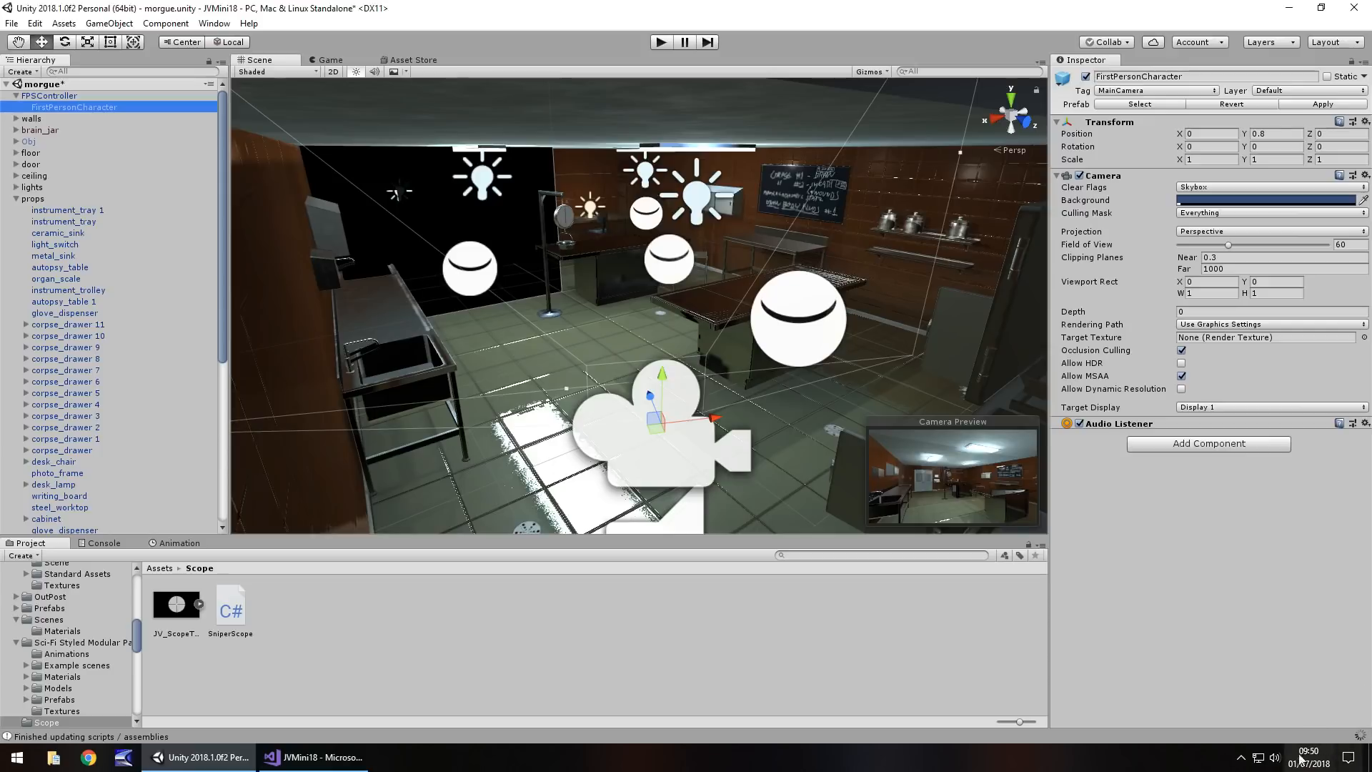
{"action": "mouse_move", "coordinate": [406, 214]}
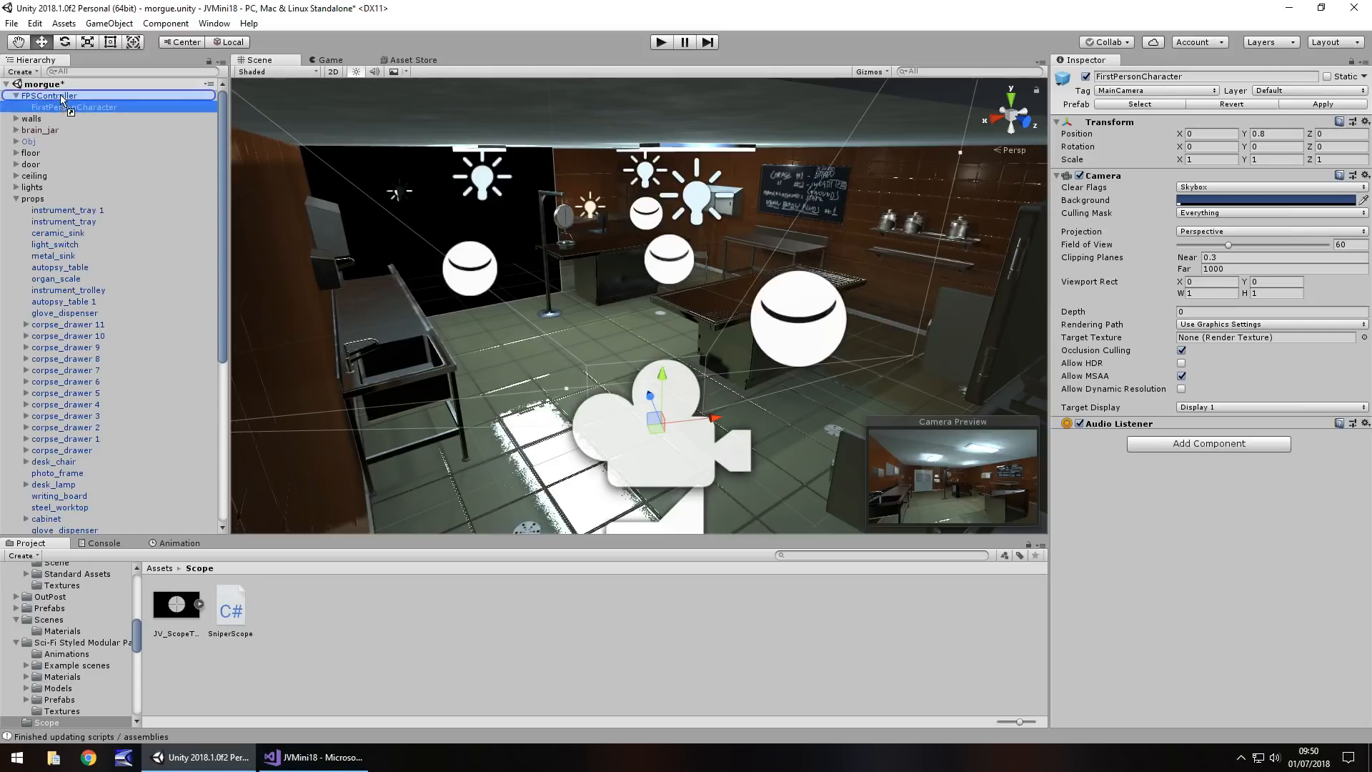
- Select FPSController and scroll to its Sniper Scope component with Player Cam and Sniper Scope assigned
{"action": "left_click", "coordinate": [40, 94]}
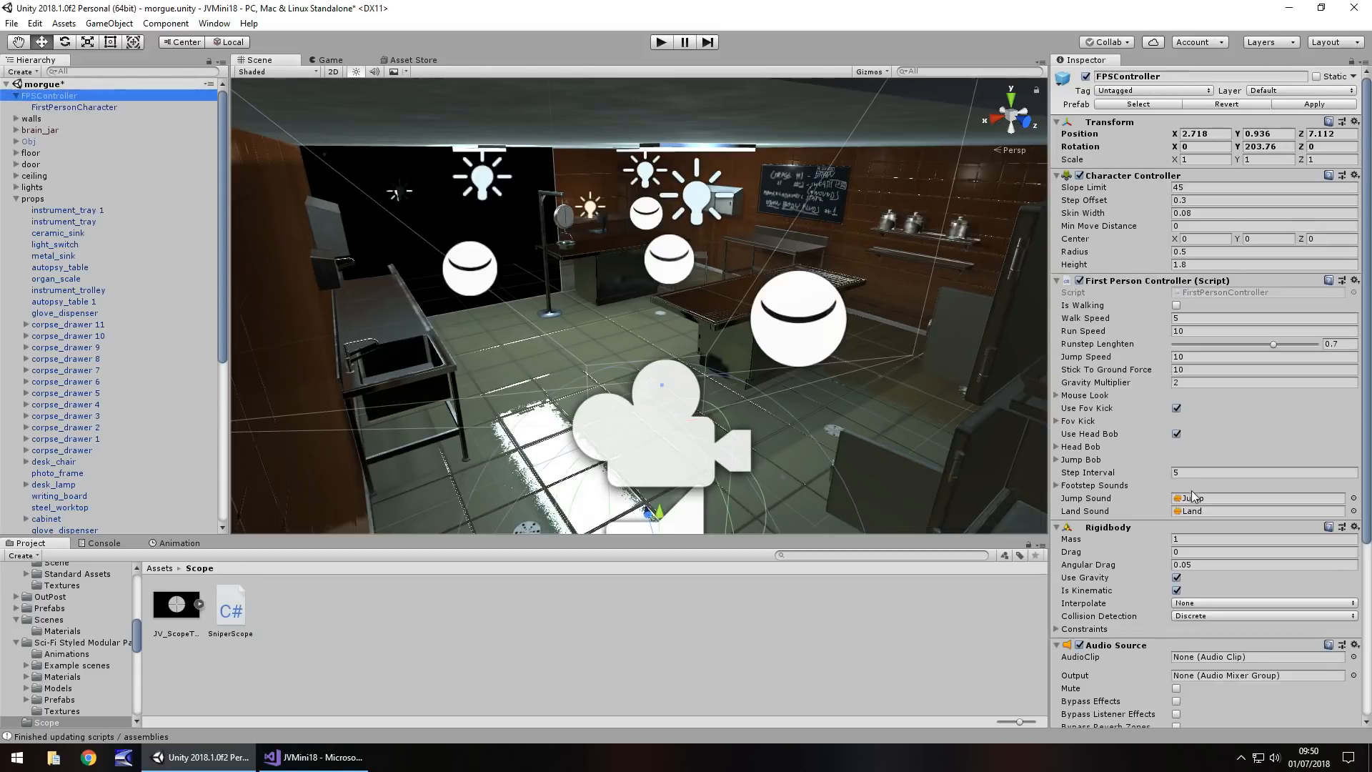
{"action": "scroll", "scroll_direction": "down", "scroll_amount": 3}
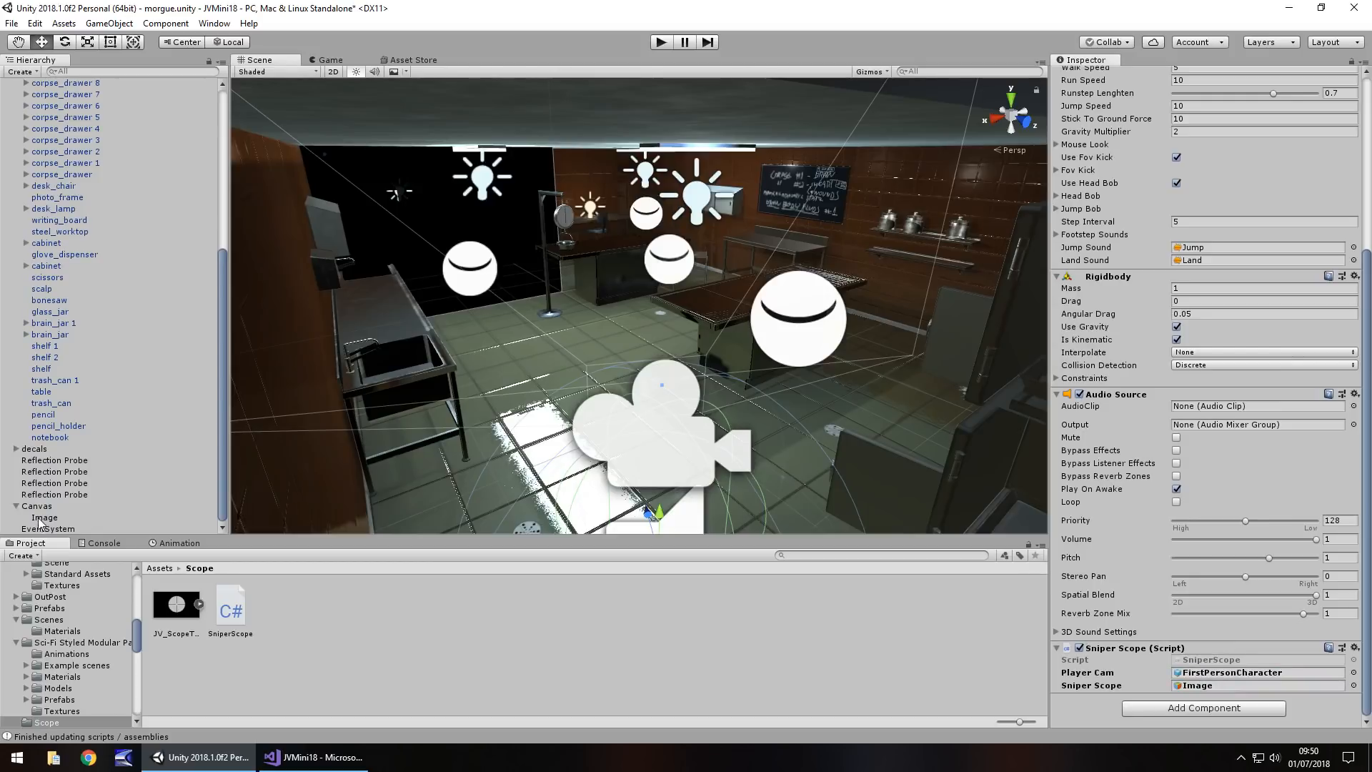
- Select the Canvas Image with JV_ScopeTex and run the scene to test the scope
{"action": "left_click", "coordinate": [43, 517]}
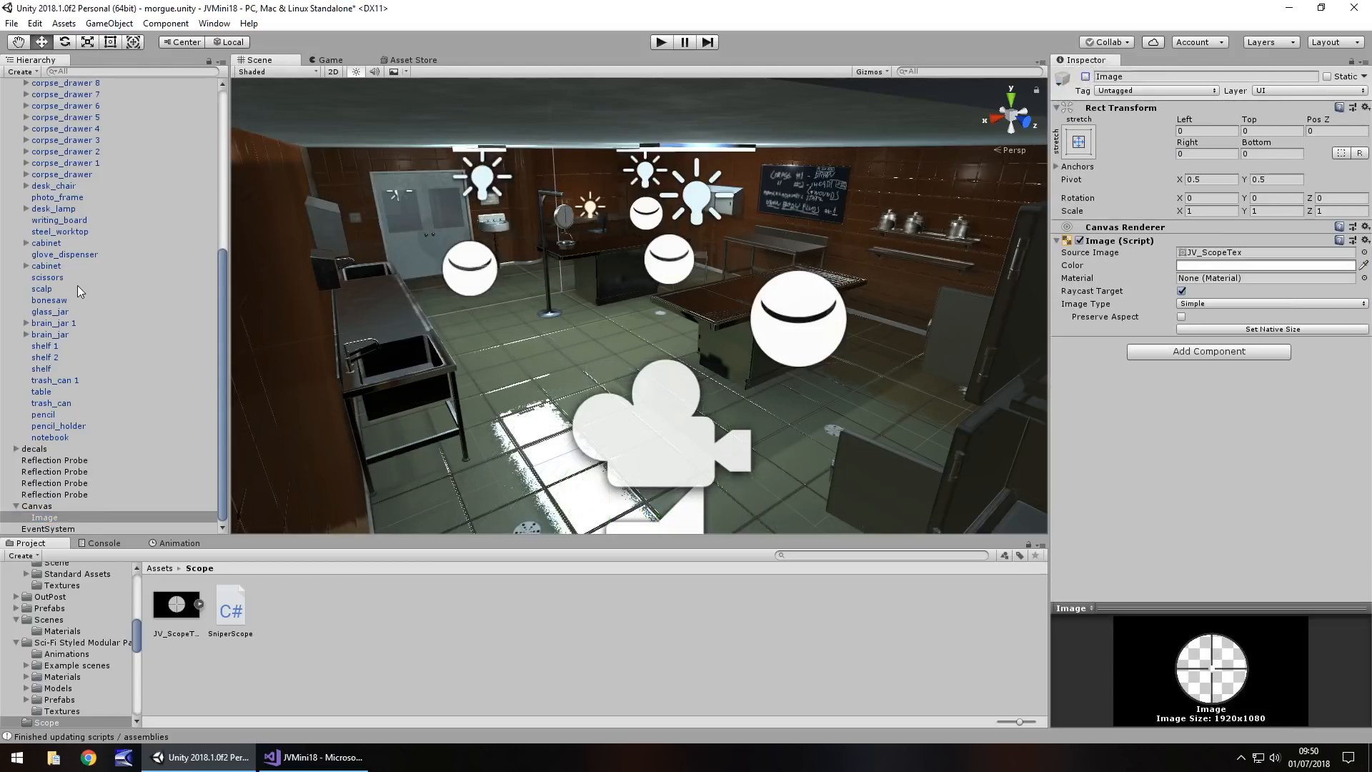
{"action": "left_click", "coordinate": [660, 42]}
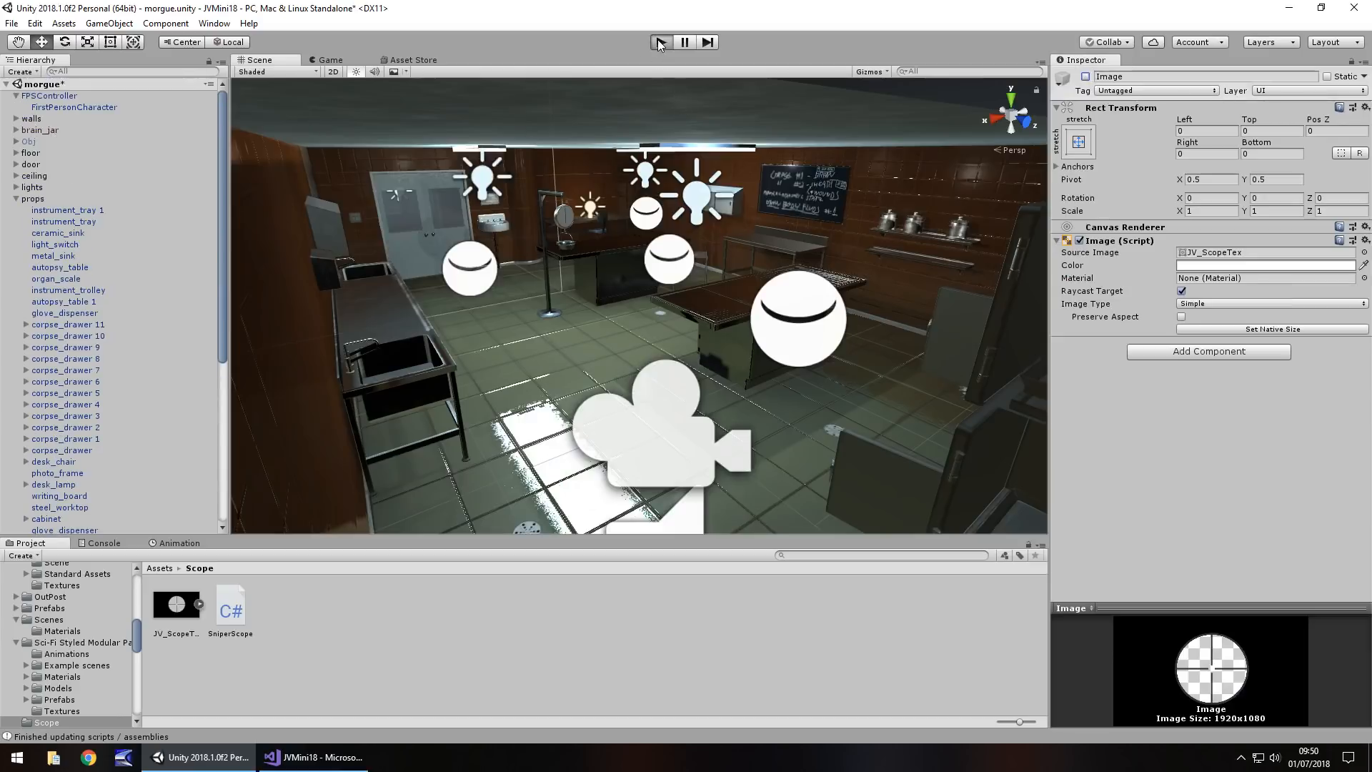